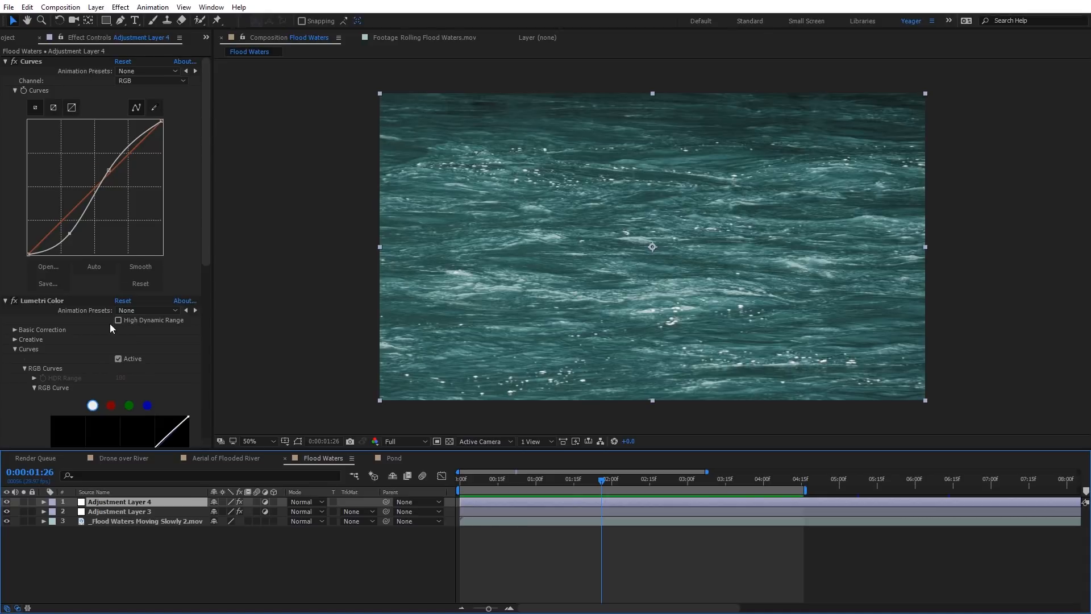
# Switch to the Drone over River comp and delete Adjustment Layer 7 from the timeline.
pyautogui.scroll(-3)
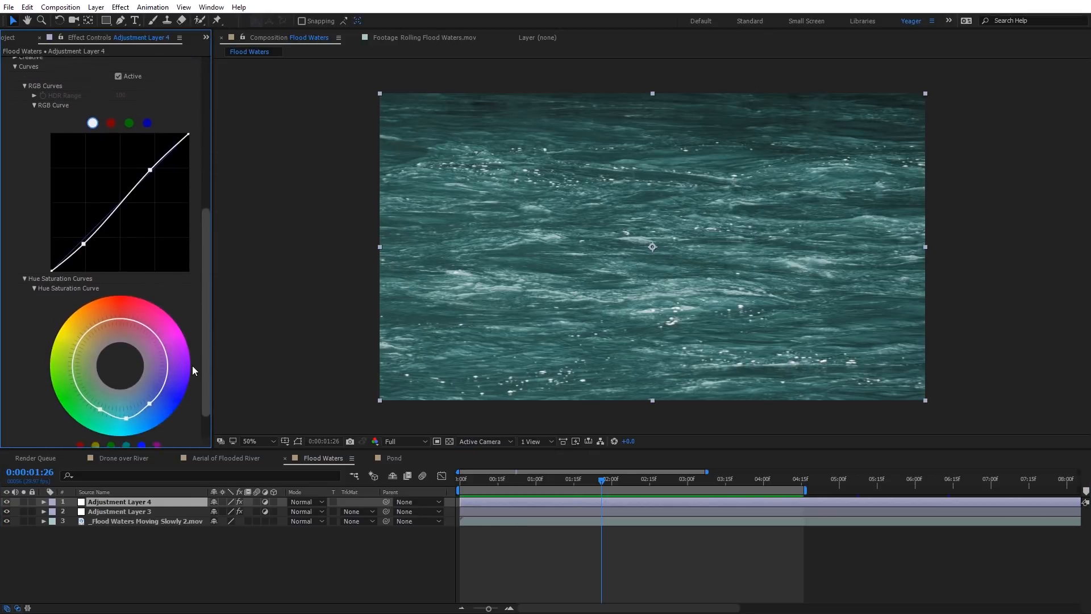
pyautogui.click(123, 458)
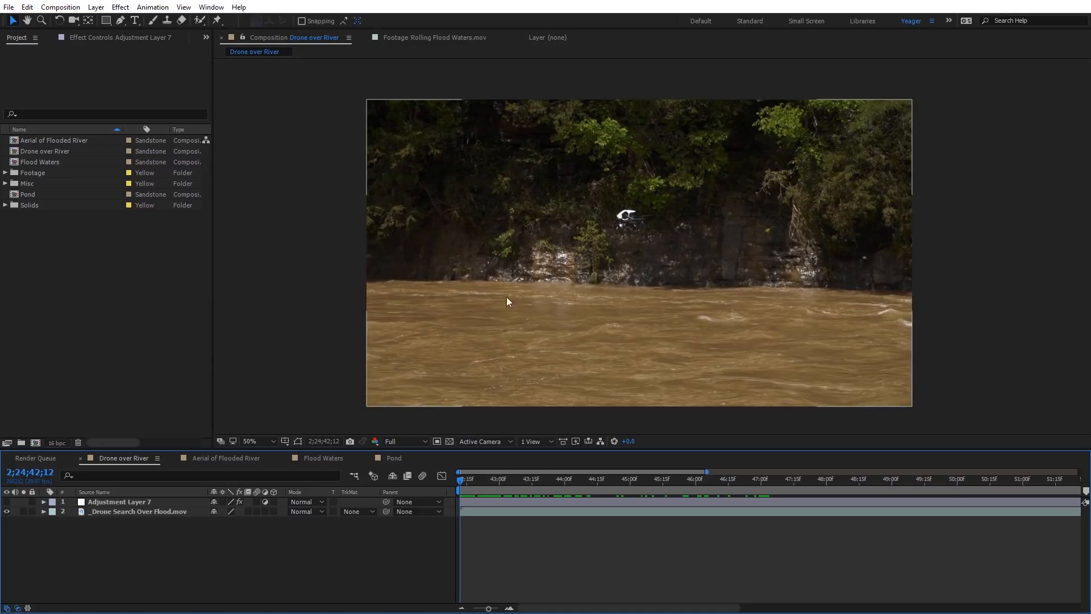
pyautogui.moveTo(753, 292)
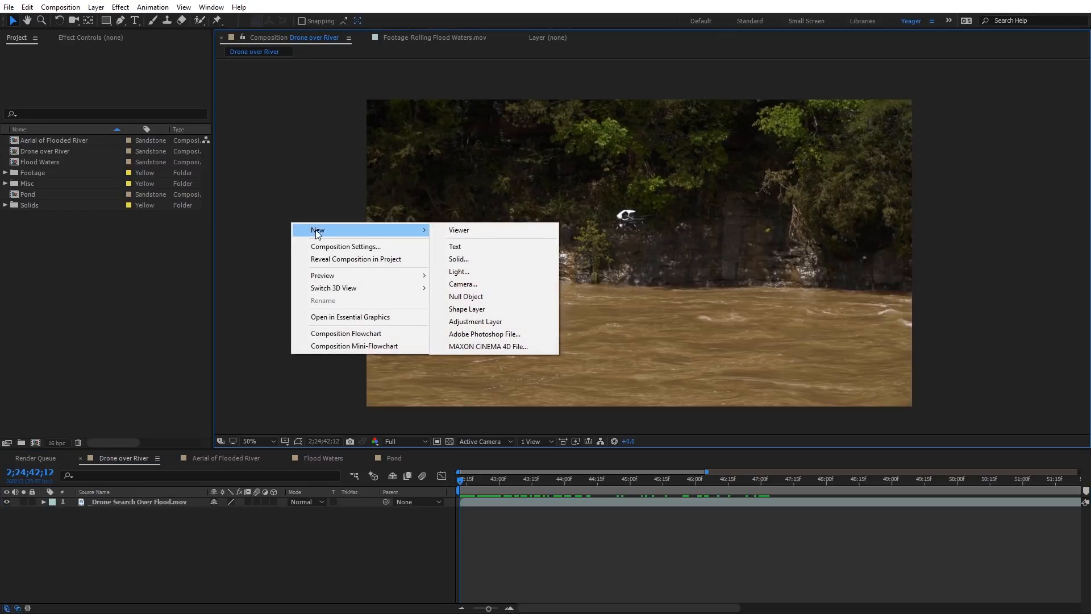
# Add a new adjustment layer and draw a closed Pen mask around the muddy river.
pyautogui.click(475, 322)
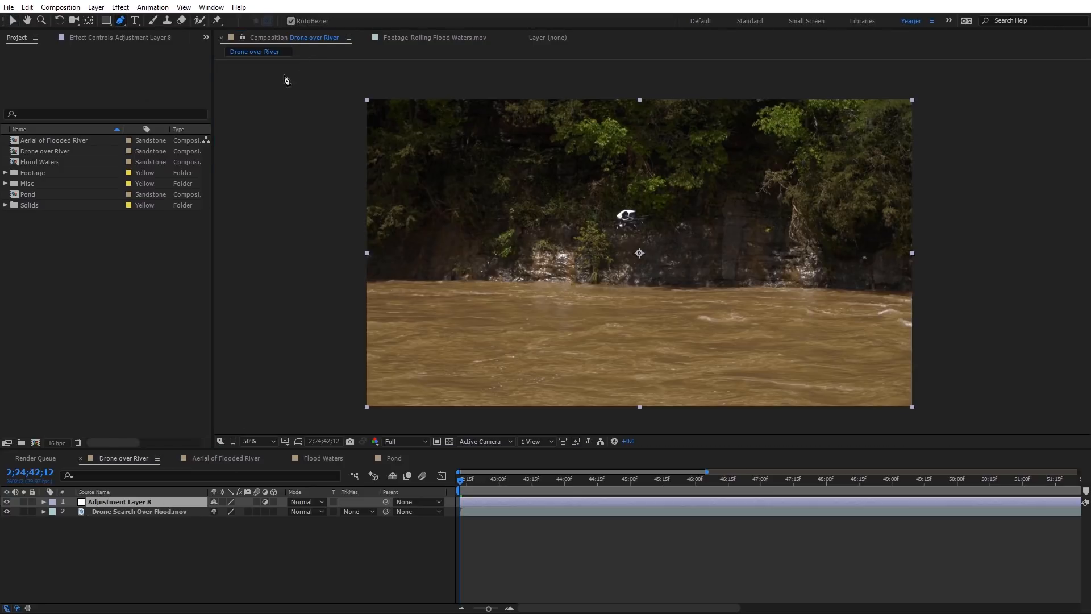
pyautogui.moveTo(357, 289)
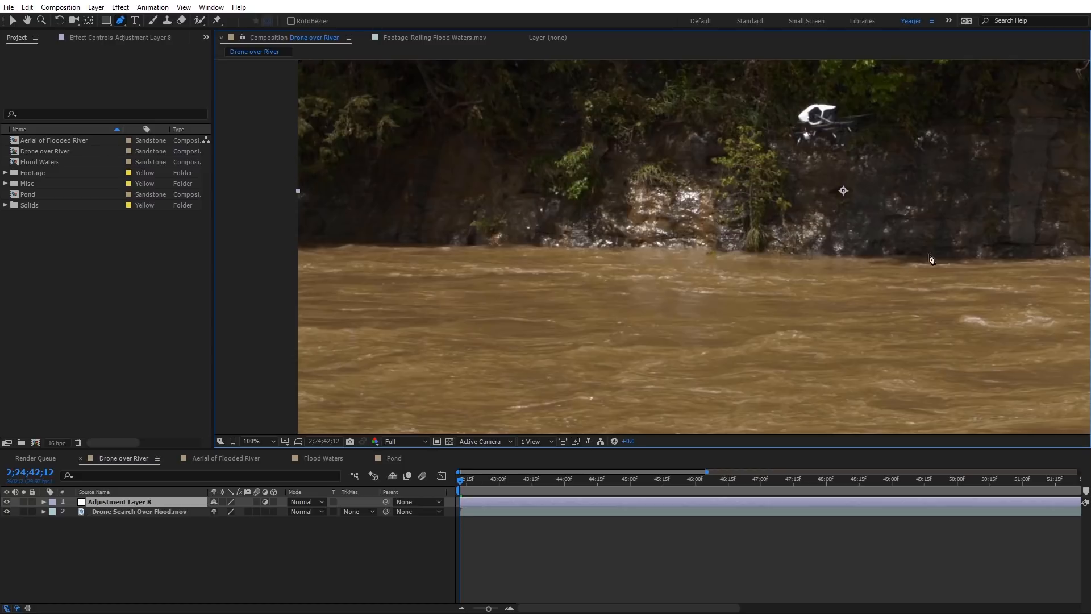
pyautogui.moveTo(318, 249)
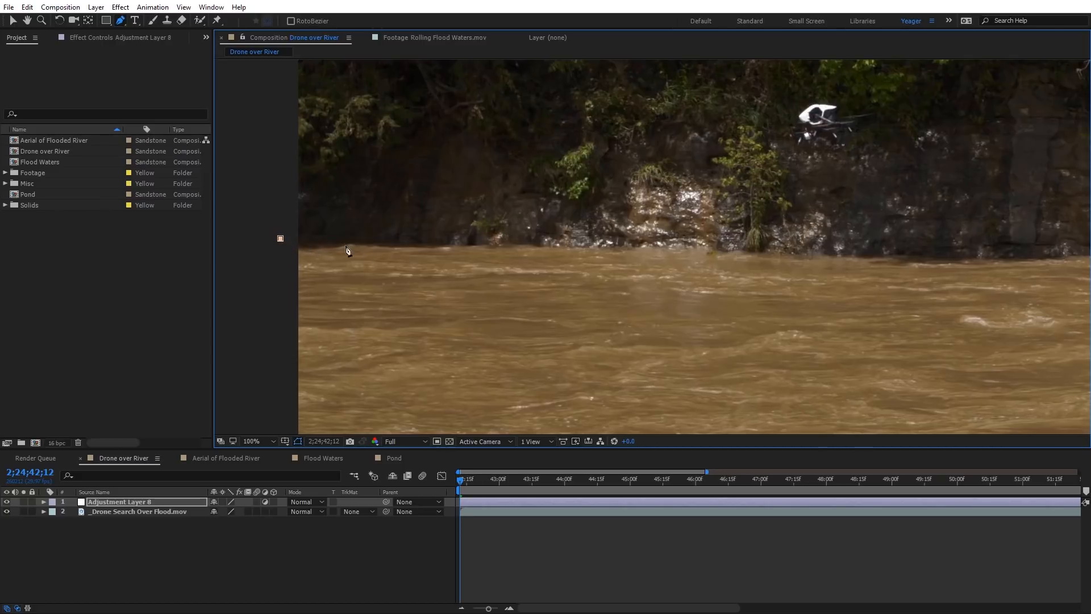
pyautogui.moveTo(281, 237); pyautogui.dragTo(495, 244)
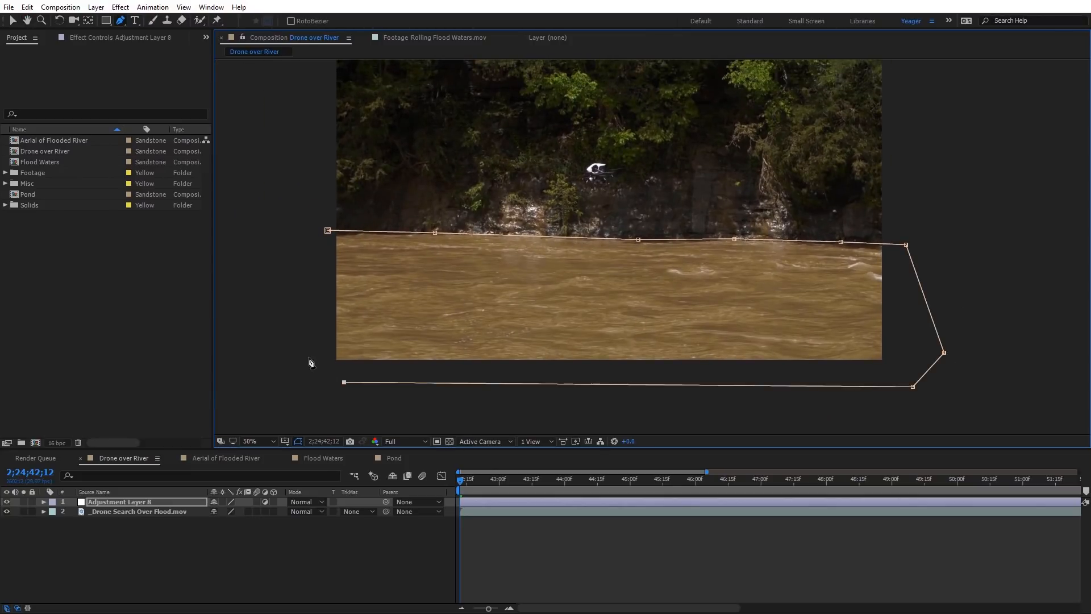
pyautogui.click(250, 441)
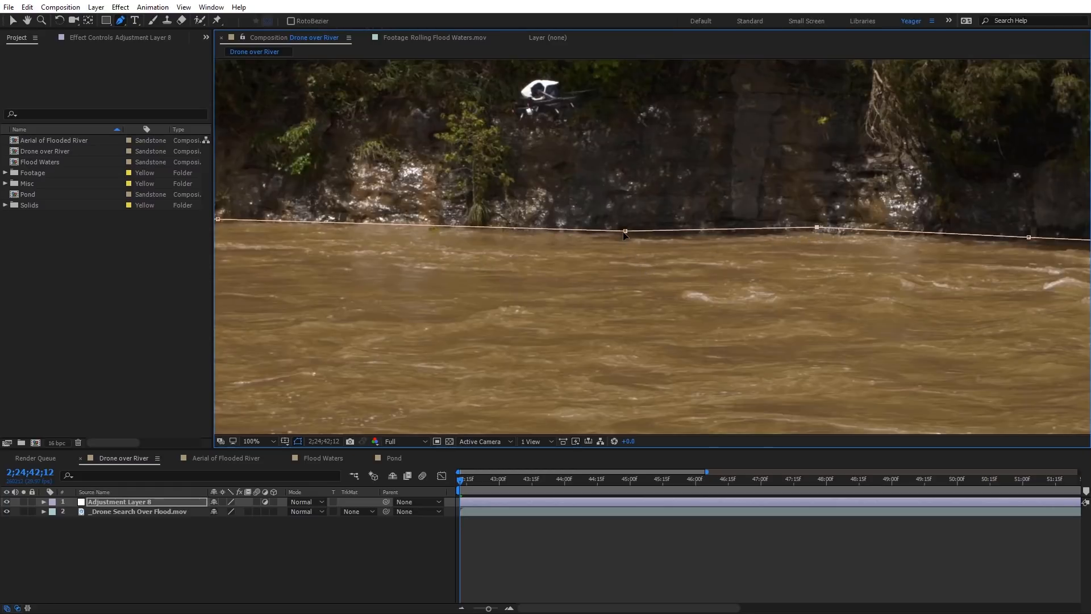
pyautogui.click(250, 441)
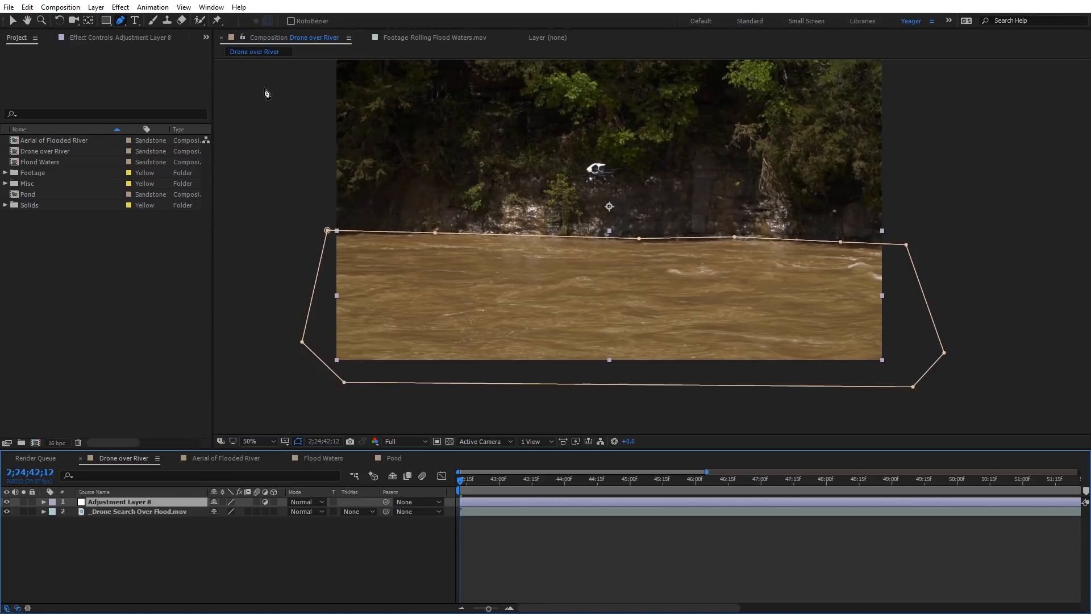
# Apply Hue/Saturation and rotate Master Hue to about +135° so the water turns turquoise.
pyautogui.click(119, 6)
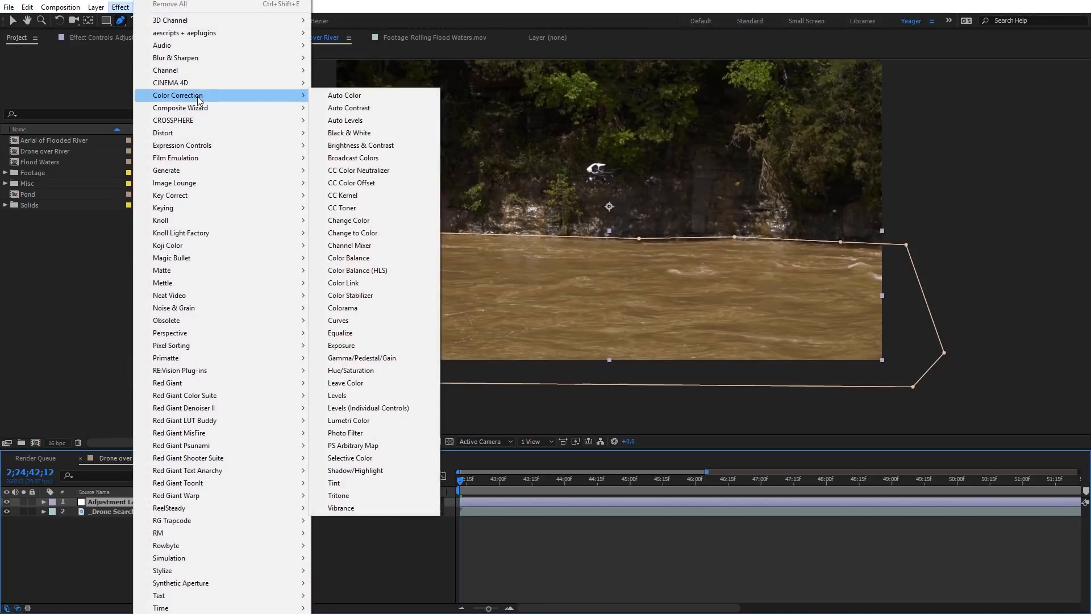
pyautogui.moveTo(351, 371)
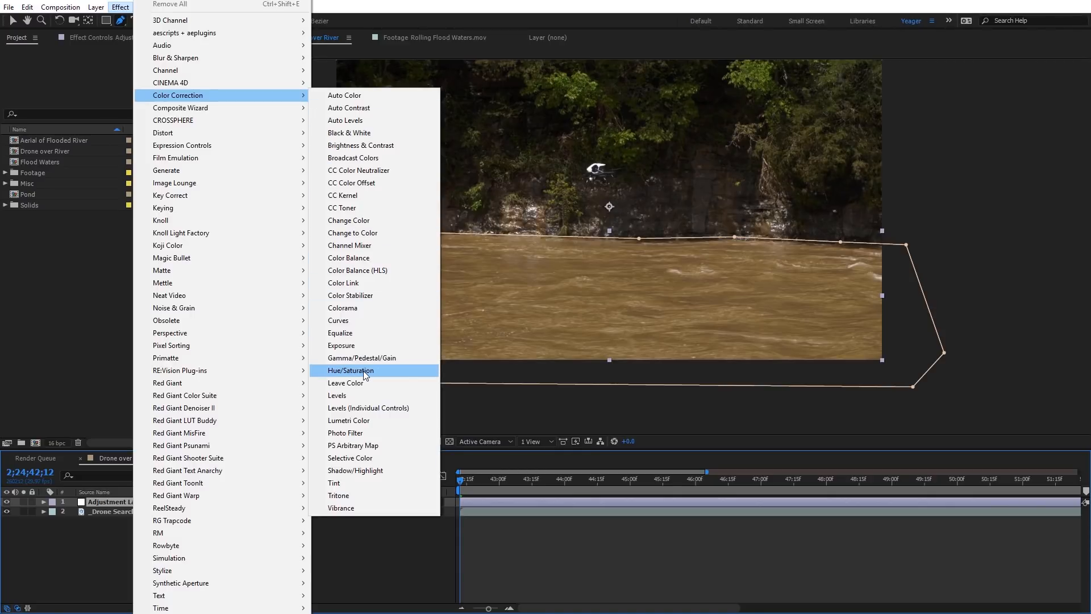
pyautogui.click(352, 369)
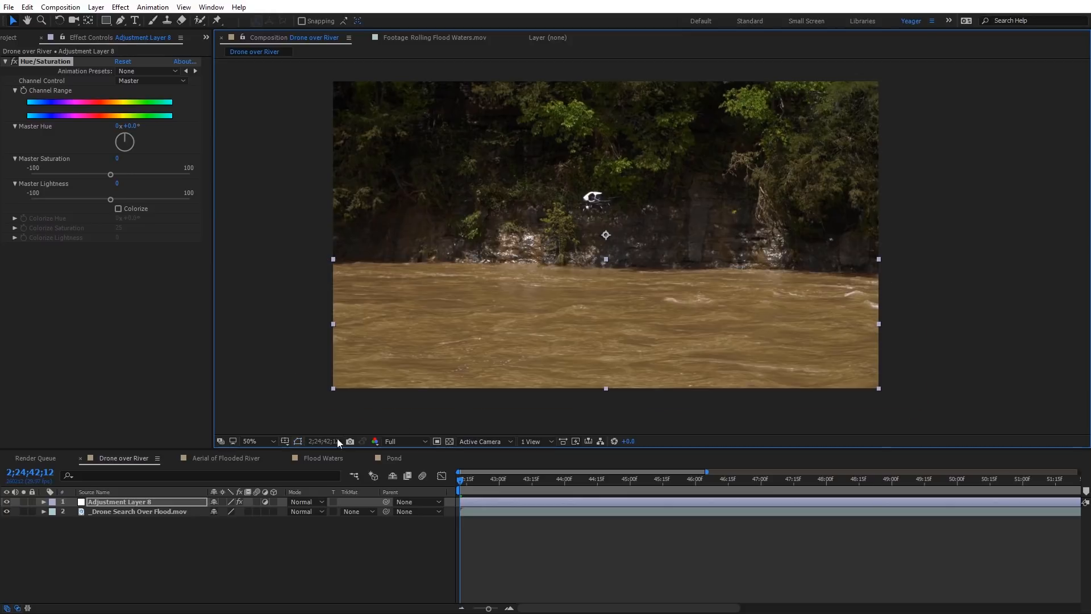
pyautogui.moveTo(46, 133)
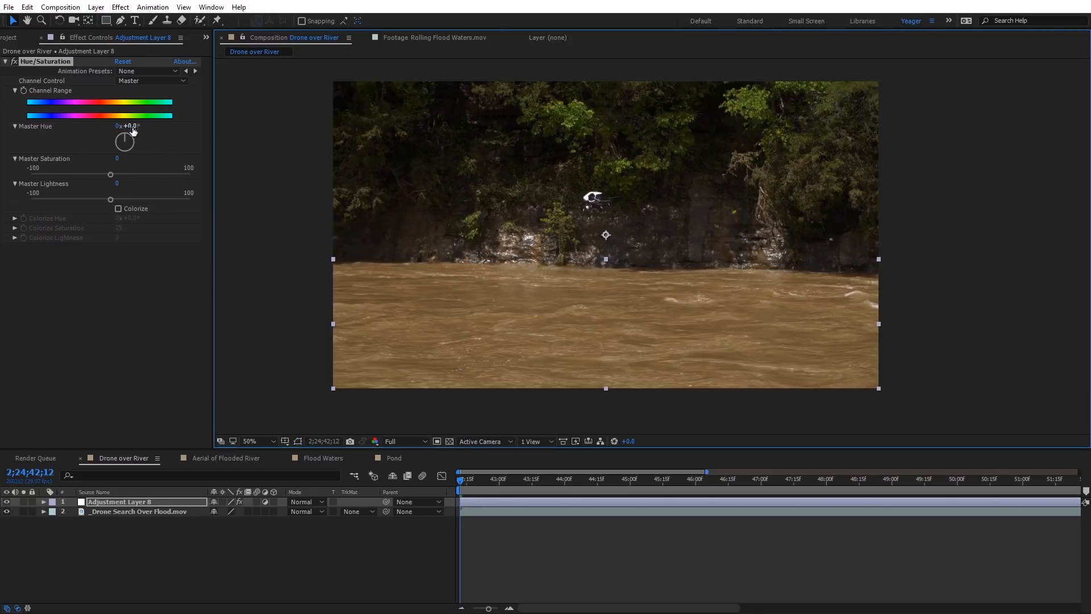
pyautogui.moveTo(147, 150)
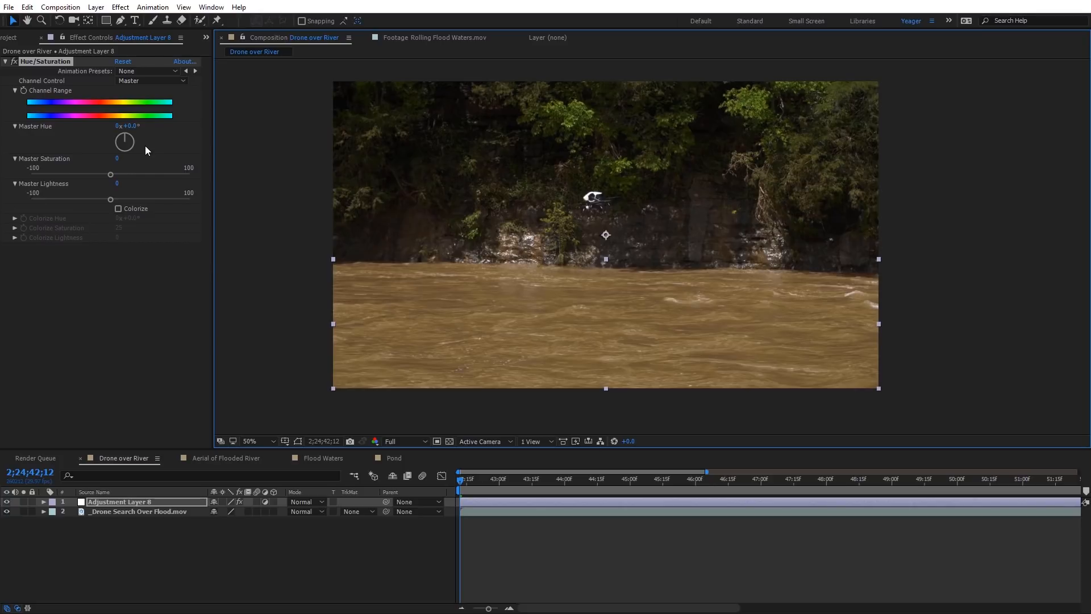
pyautogui.moveTo(124, 141); pyautogui.dragTo(136, 138)
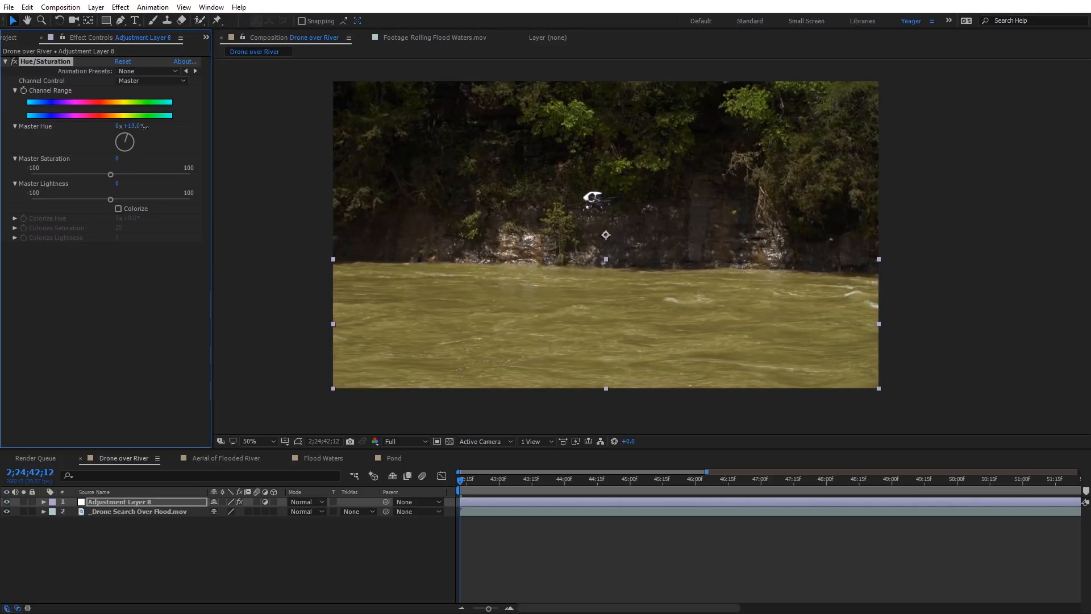
pyautogui.moveTo(124, 141); pyautogui.dragTo(132, 135)
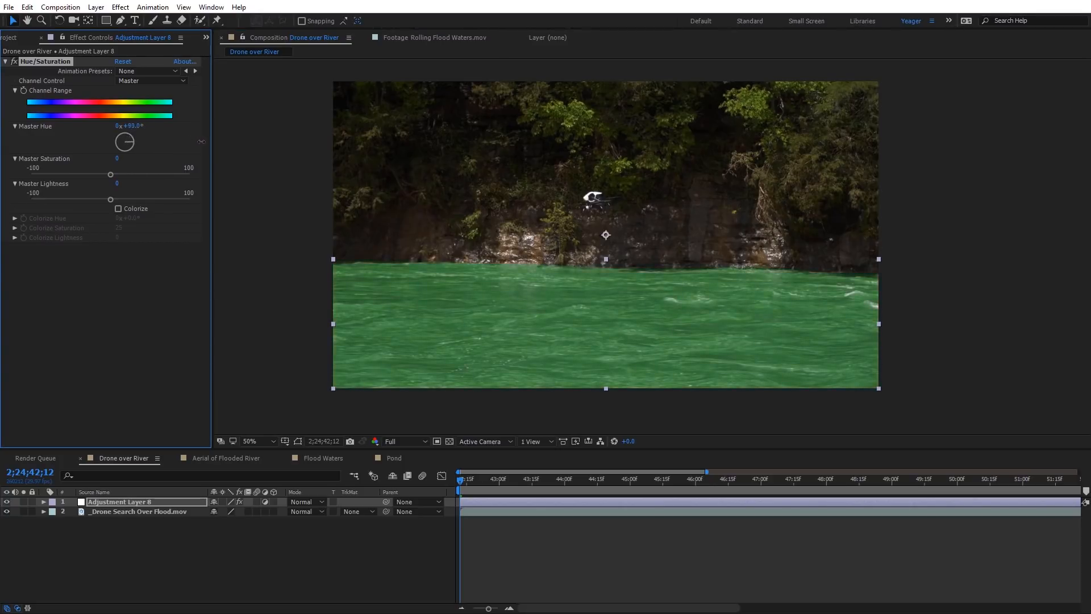
pyautogui.moveTo(124, 142); pyautogui.dragTo(128, 139)
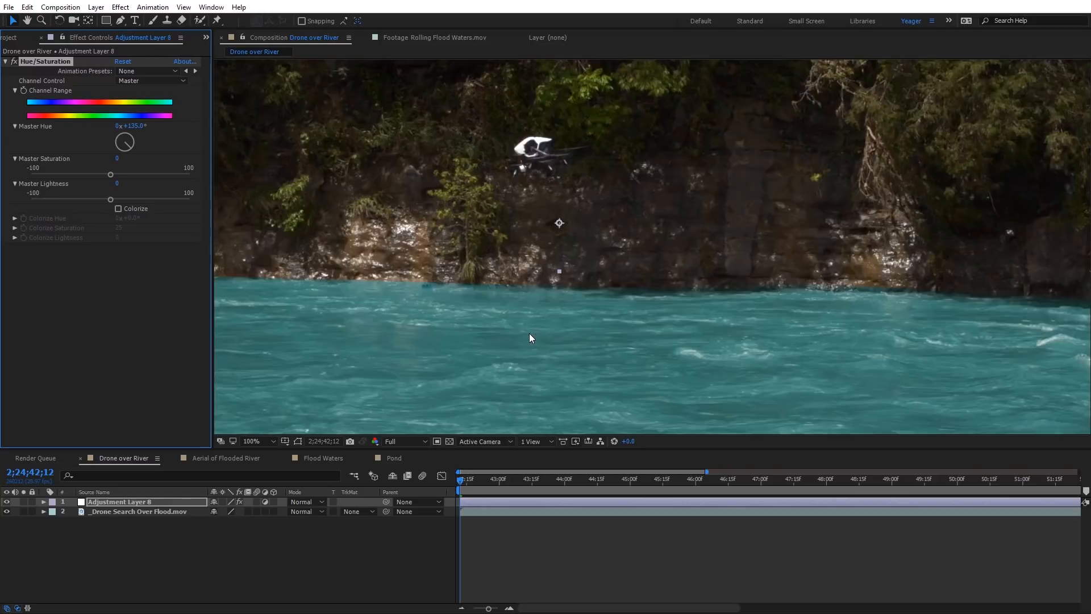
pyautogui.moveTo(613, 377)
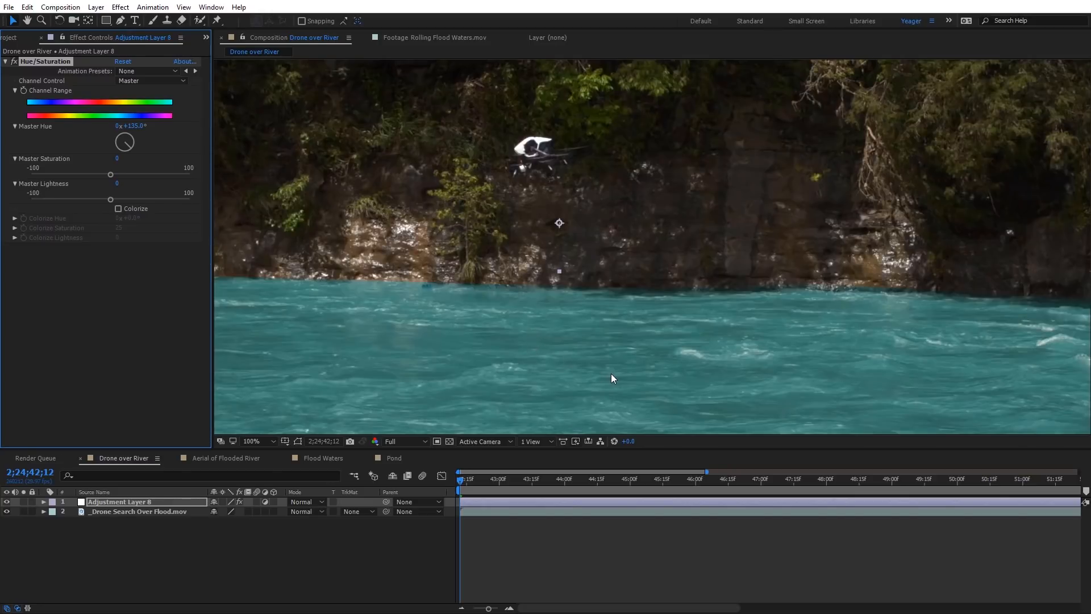
pyautogui.moveTo(642, 388)
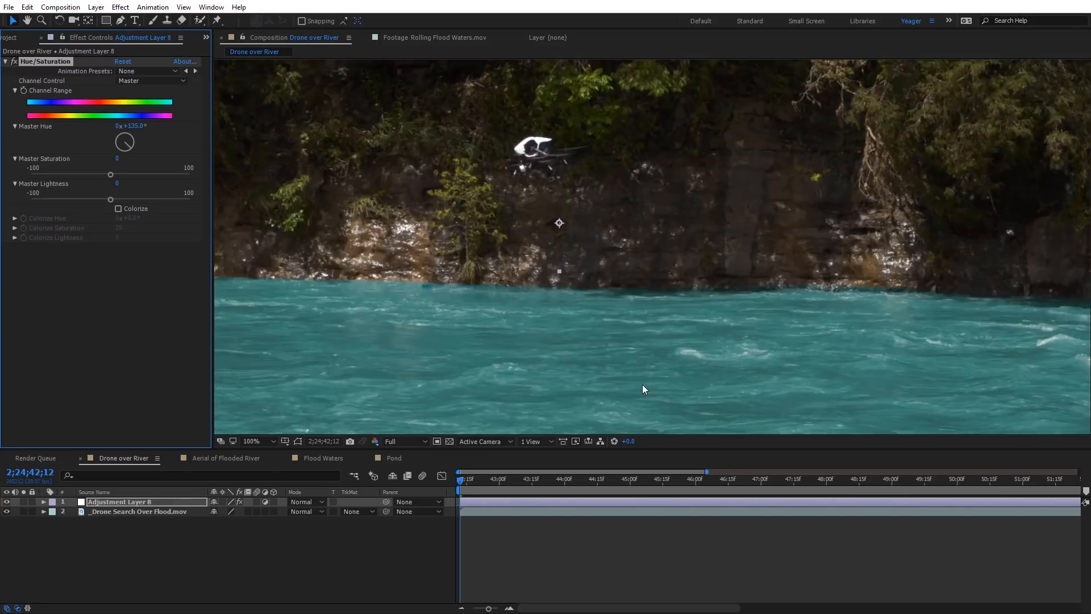
pyautogui.moveTo(699, 362)
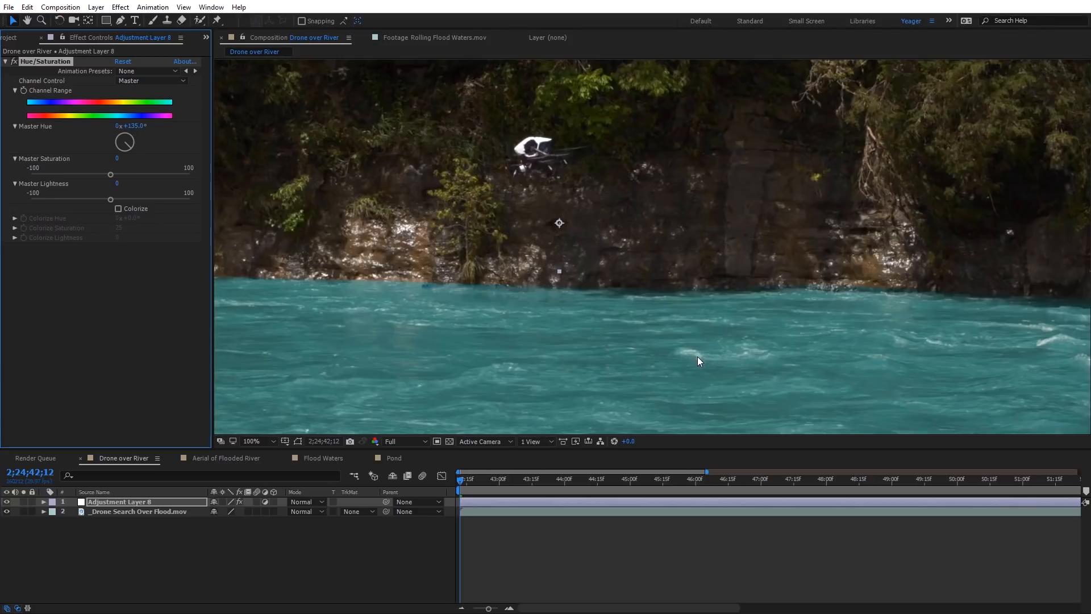
pyautogui.moveTo(919, 361)
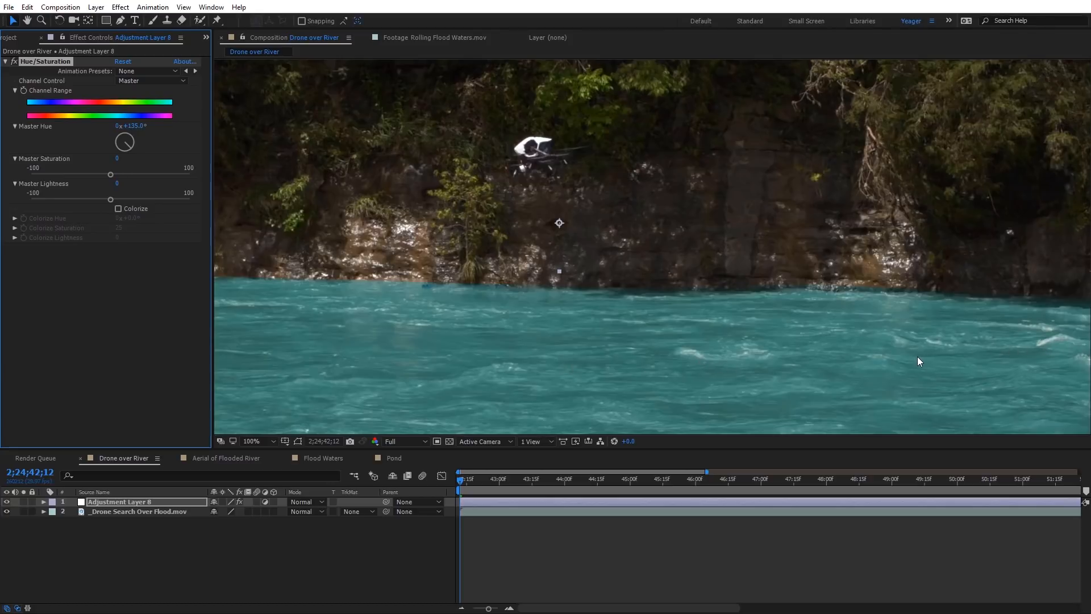
pyautogui.moveTo(619, 315)
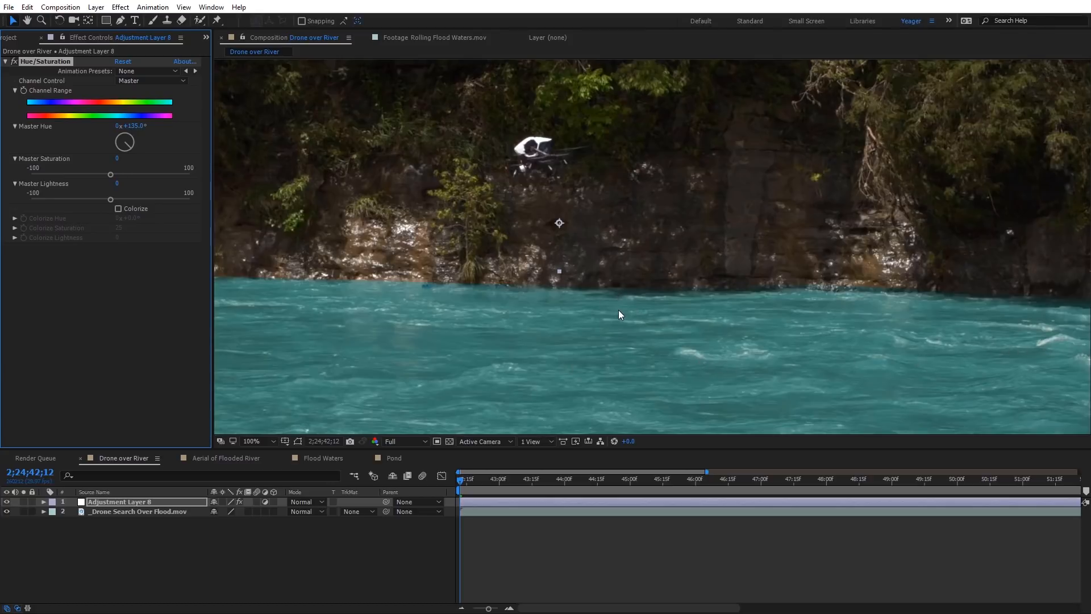
pyautogui.moveTo(437, 376)
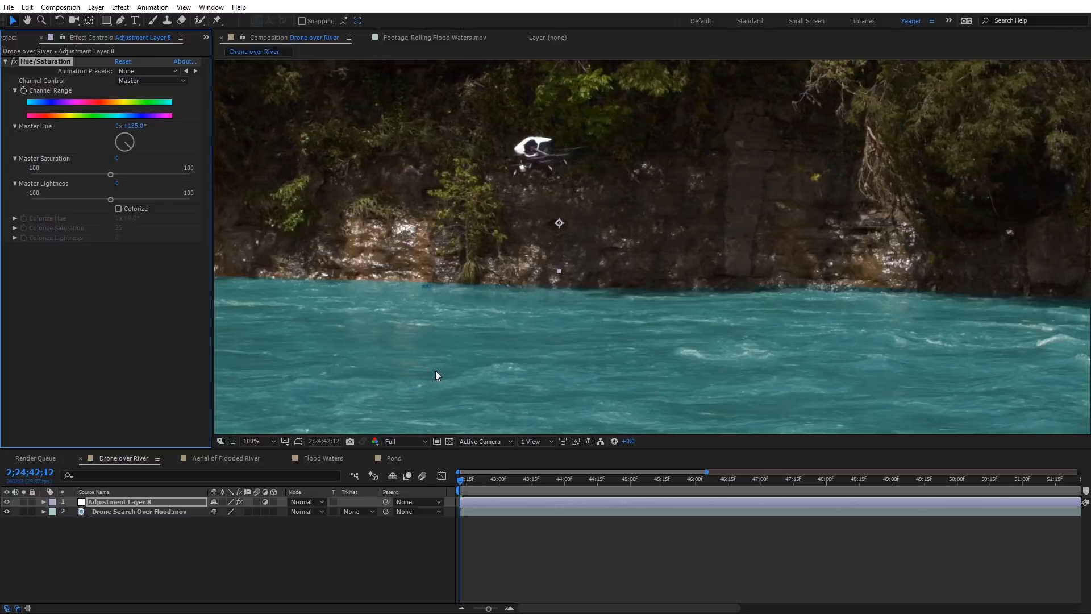
pyautogui.moveTo(477, 312)
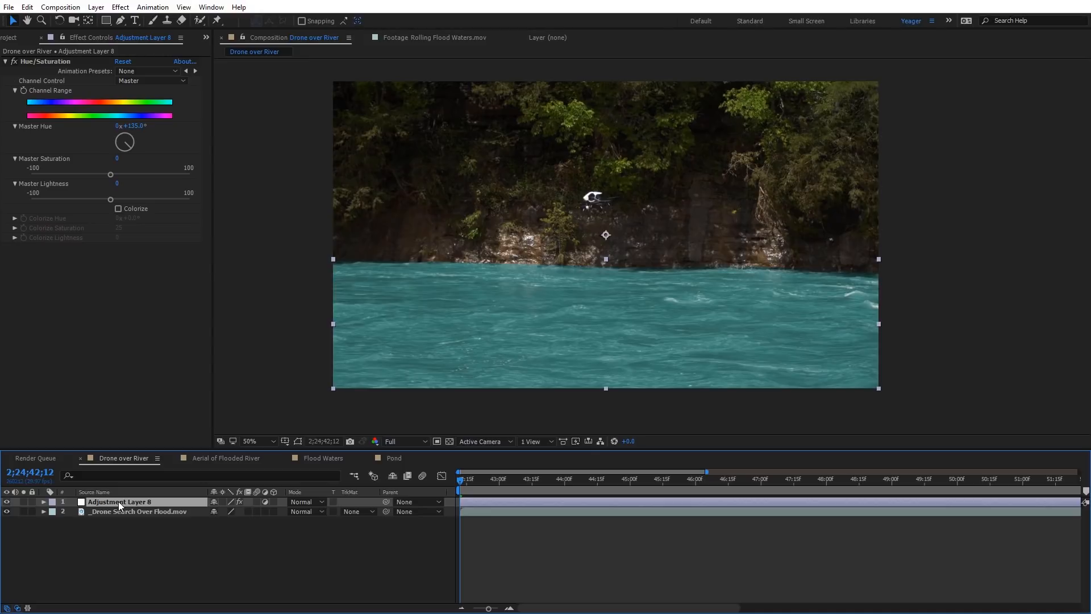
# Expand Mask 1 on Adjustment Layer 8 and raise Mask Feather from 10 to 12 pixels.
pyautogui.click(42, 501)
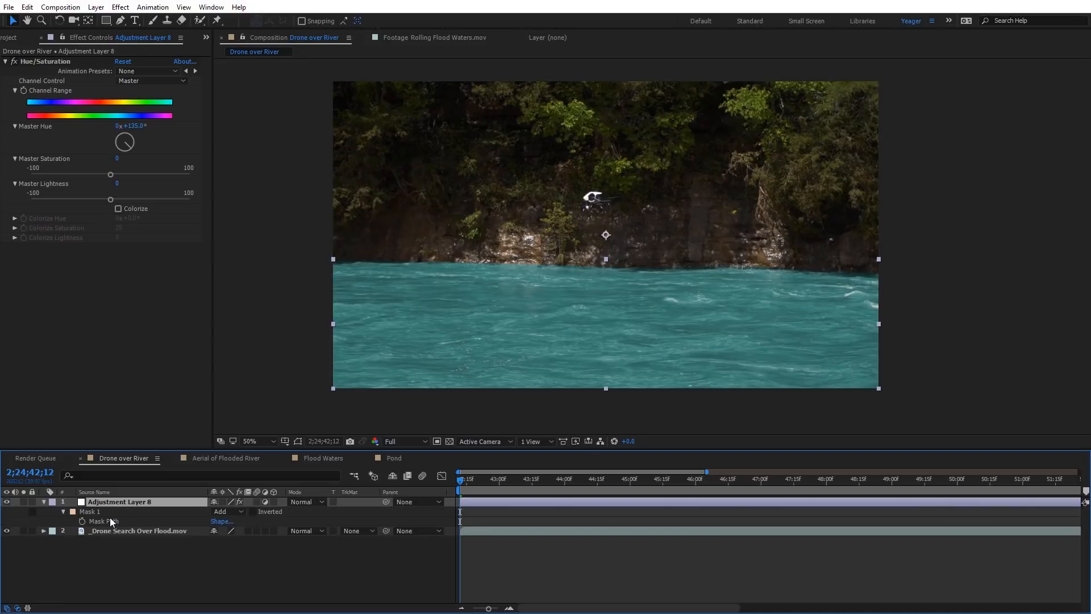
pyautogui.click(73, 521)
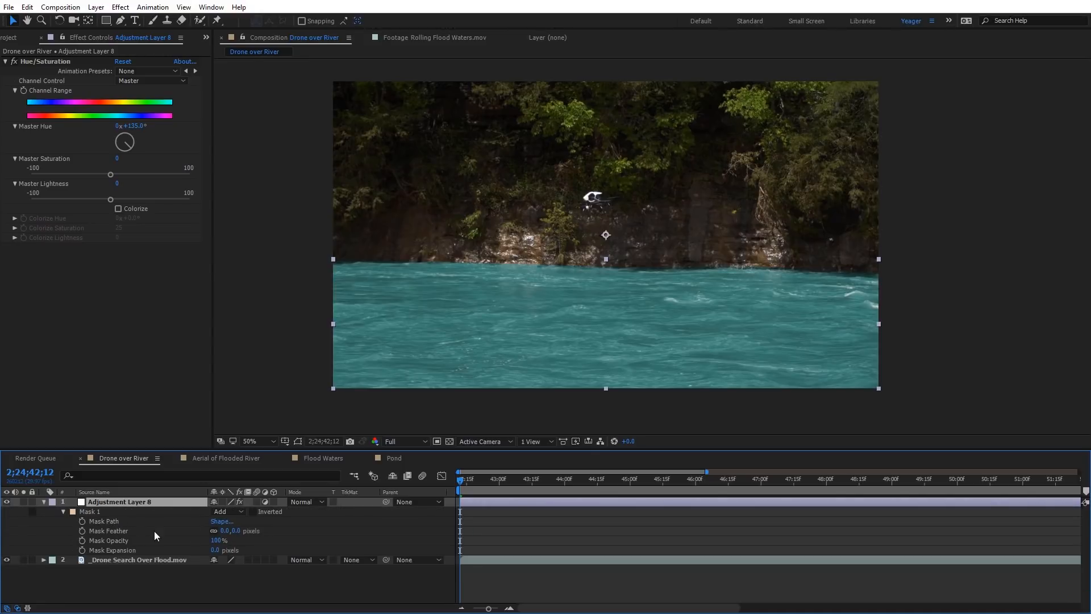
pyautogui.click(240, 531)
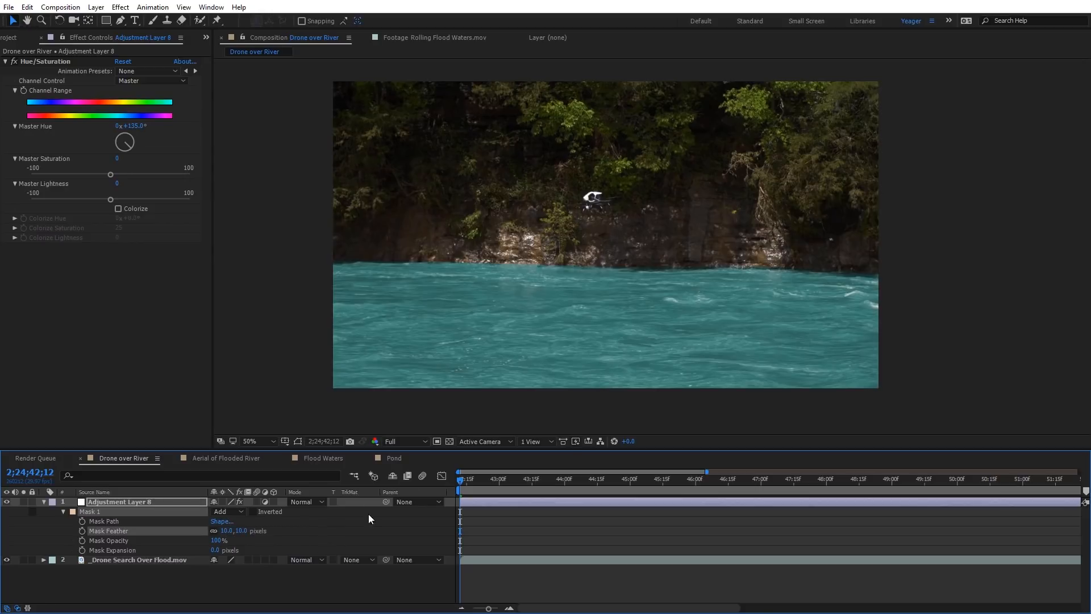
pyautogui.click(250, 441)
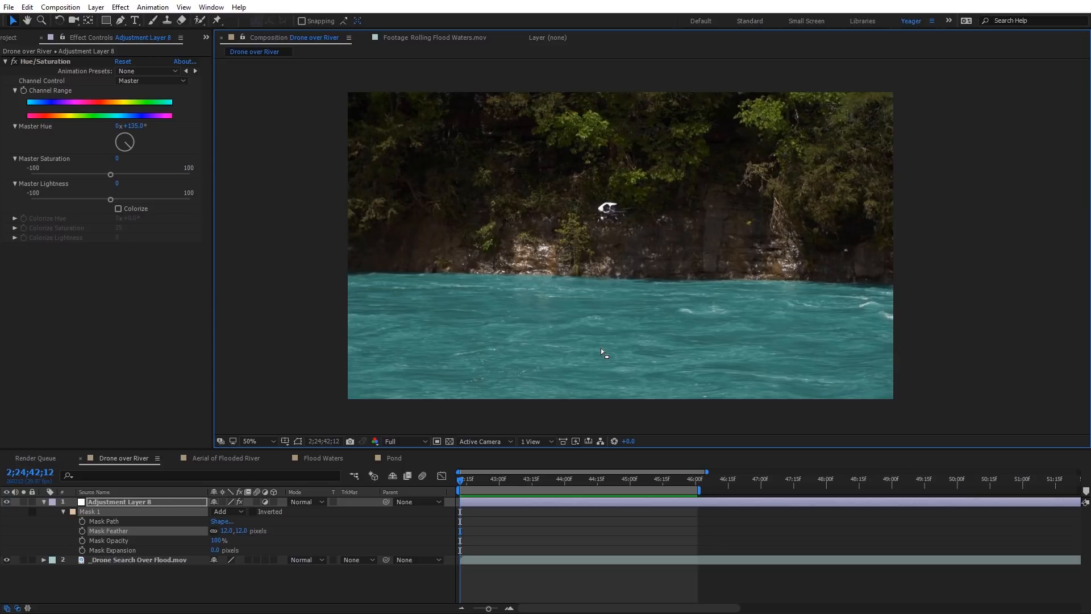
pyautogui.moveTo(547, 371)
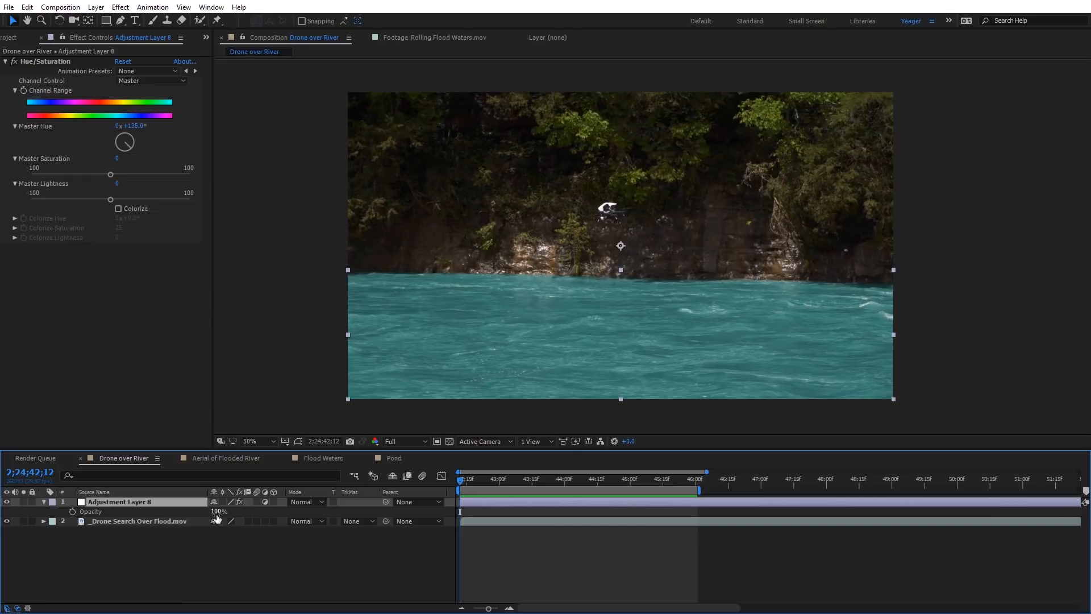
# Scrub the layer's Opacity, retint Master Hue to about +80° for bright green water, then move to Aerial of Flooded River.
pyautogui.moveTo(218, 511); pyautogui.dragTo(198, 511)
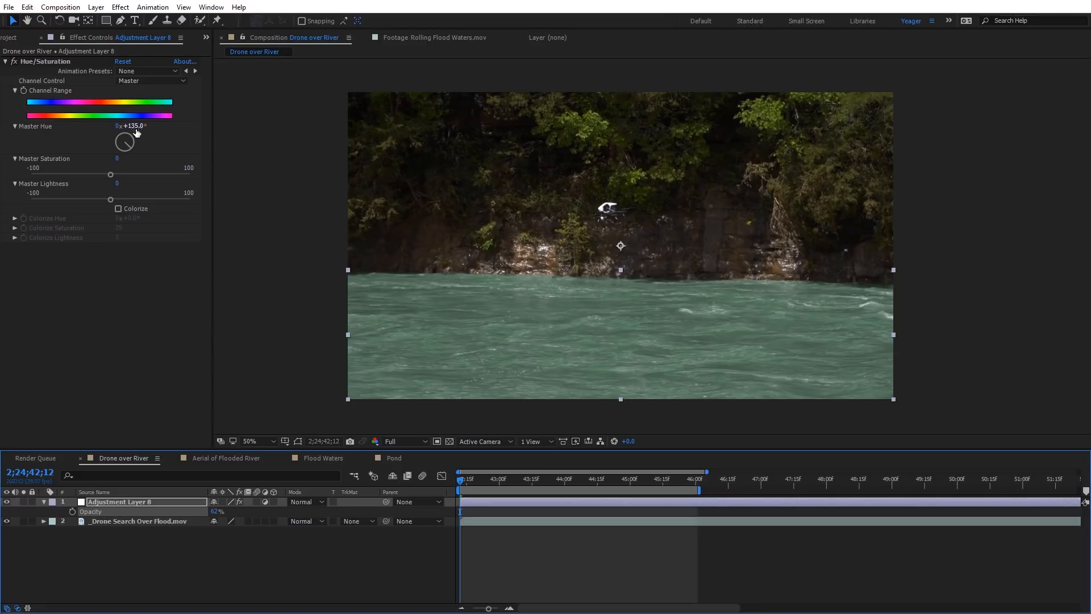
pyautogui.moveTo(124, 141); pyautogui.dragTo(129, 136)
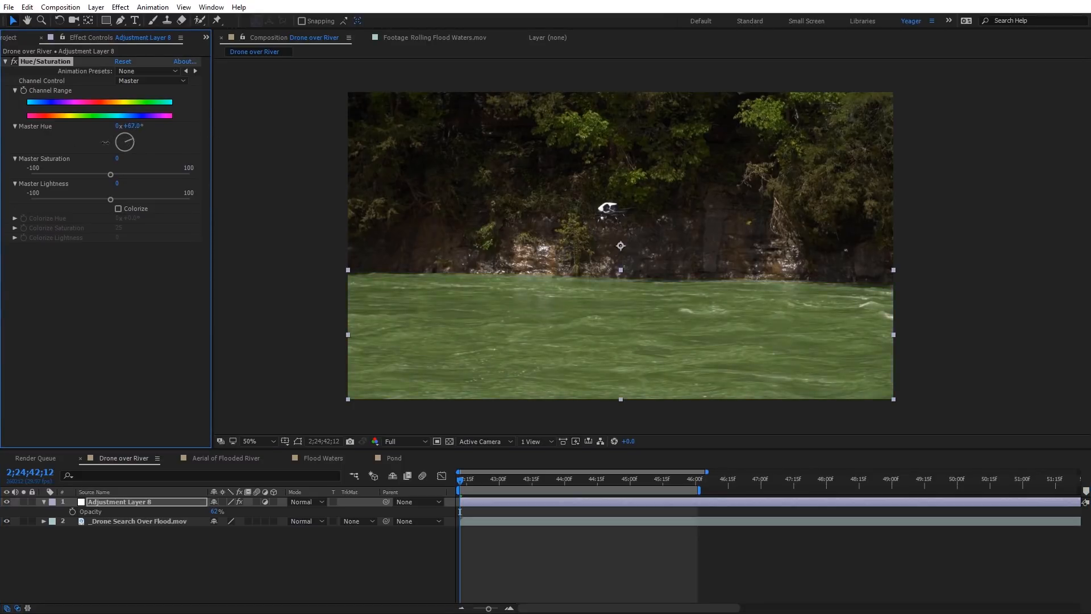
pyautogui.moveTo(124, 142); pyautogui.dragTo(128, 136)
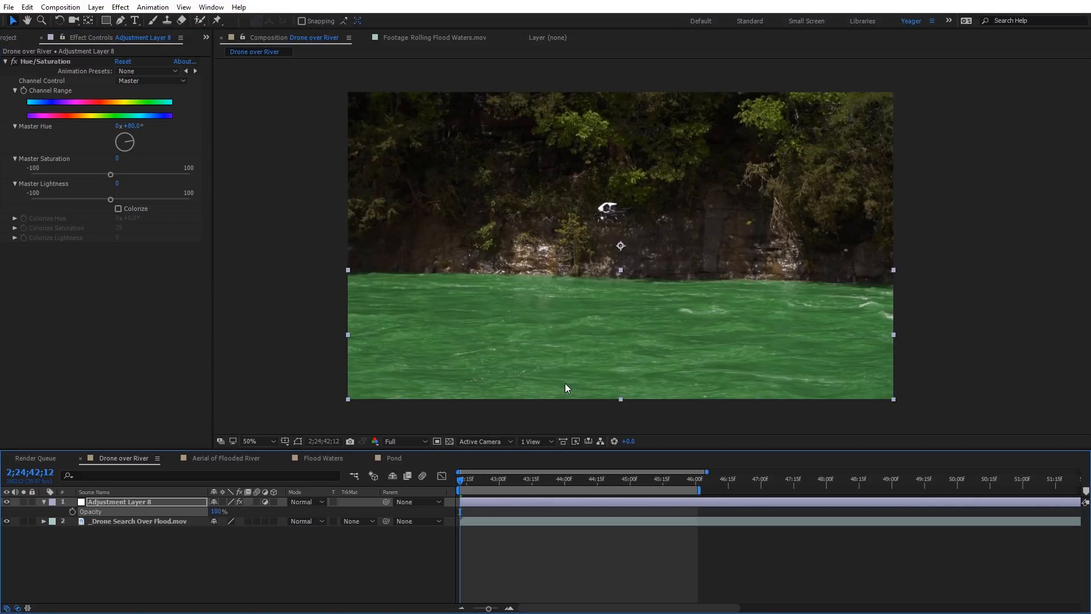
pyautogui.moveTo(549, 402)
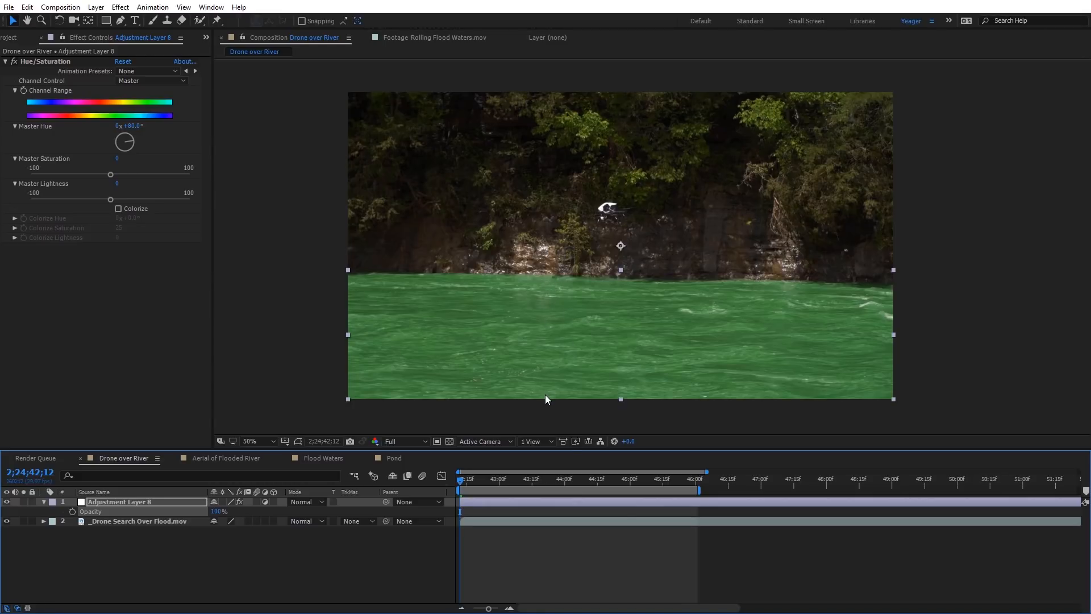
pyautogui.moveTo(522, 377)
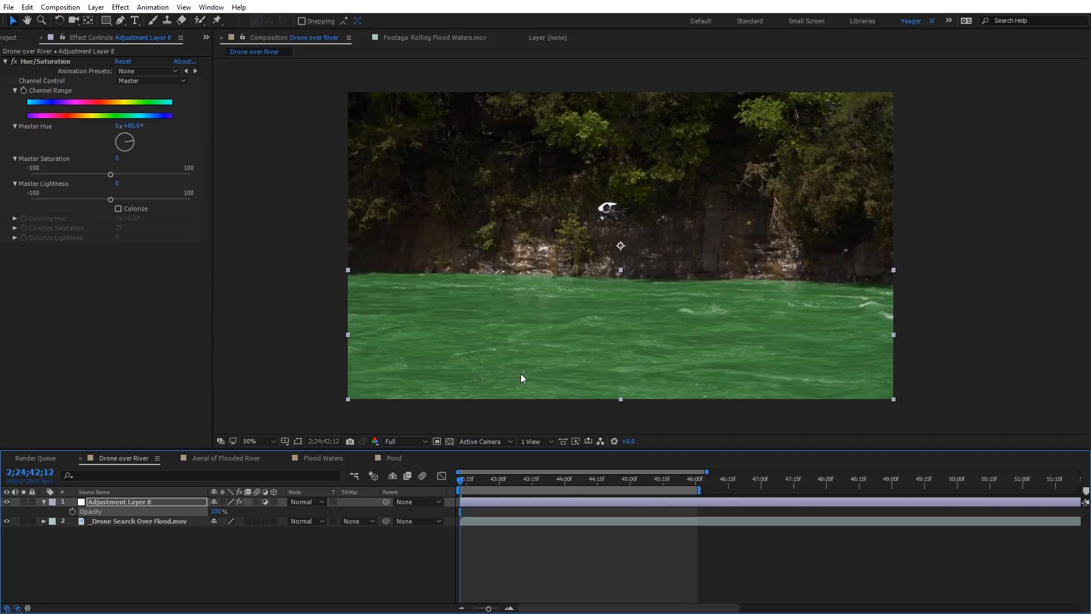
pyautogui.click(225, 458)
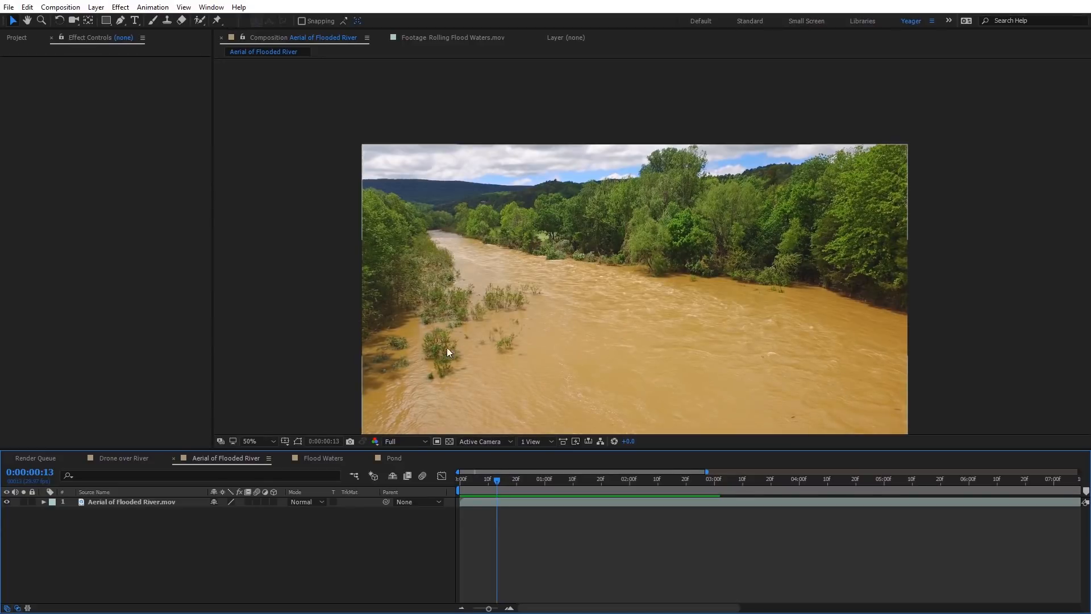
pyautogui.moveTo(439, 392)
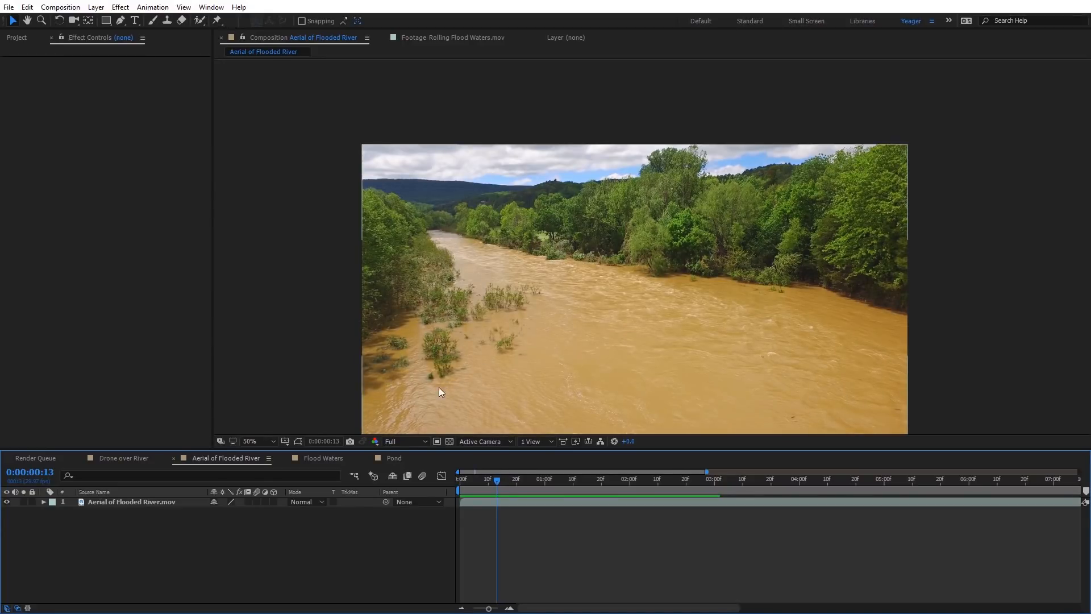
# Scrub to a later frame, duplicate the river footage twice and hide the lower copies.
pyautogui.click(600, 478)
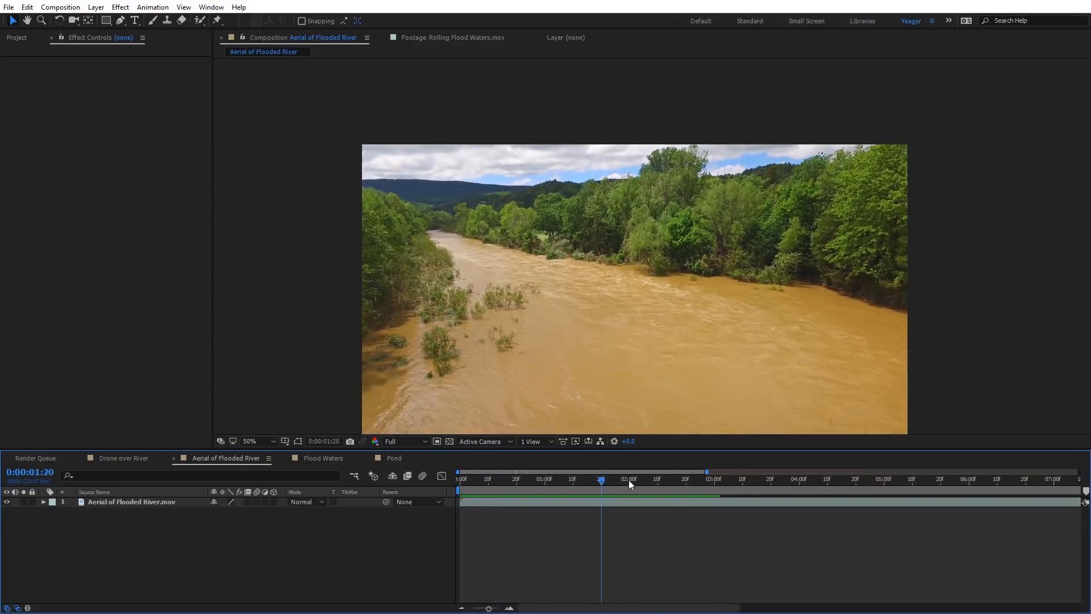
pyautogui.moveTo(600, 478); pyautogui.dragTo(738, 478)
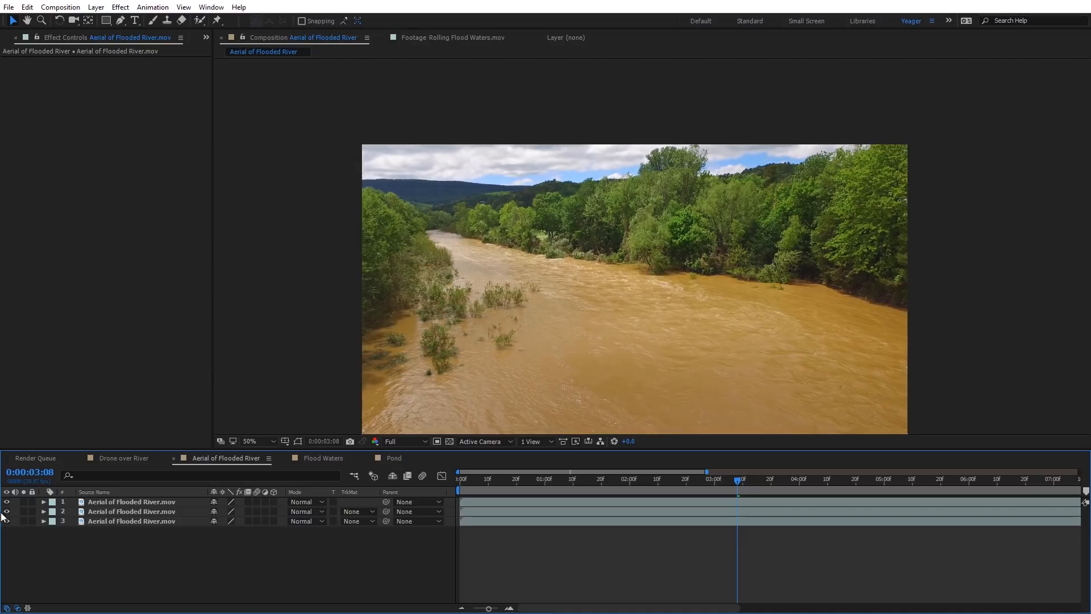
pyautogui.click(131, 502)
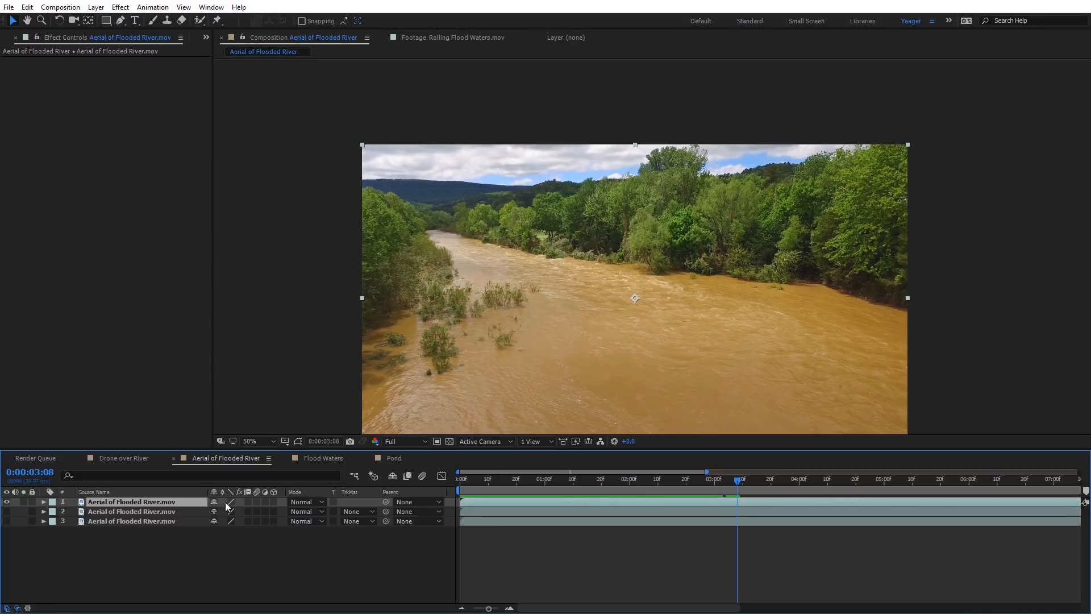
# Apply Keylight (1.2) to layer 1, sample the muddy water as Screen Colour and check it on the transparency grid.
pyautogui.click(119, 7)
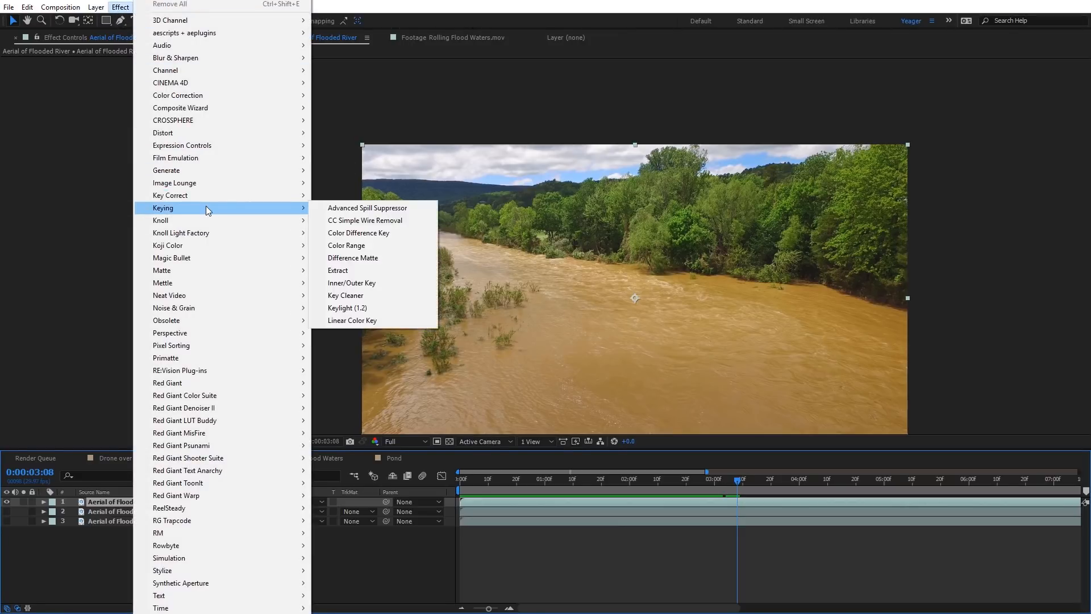
pyautogui.moveTo(348, 308)
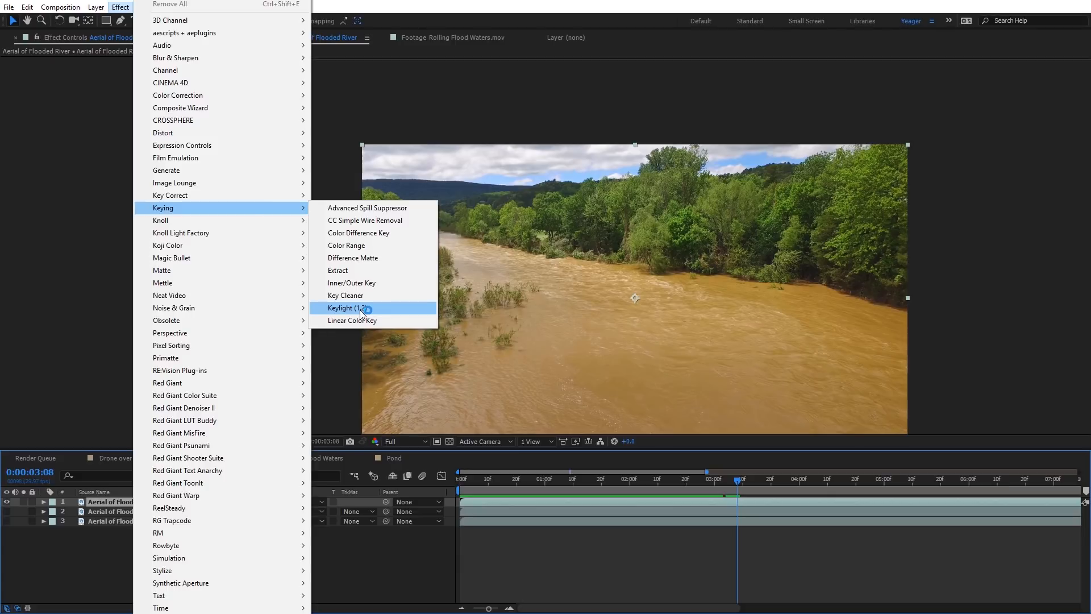
pyautogui.click(348, 308)
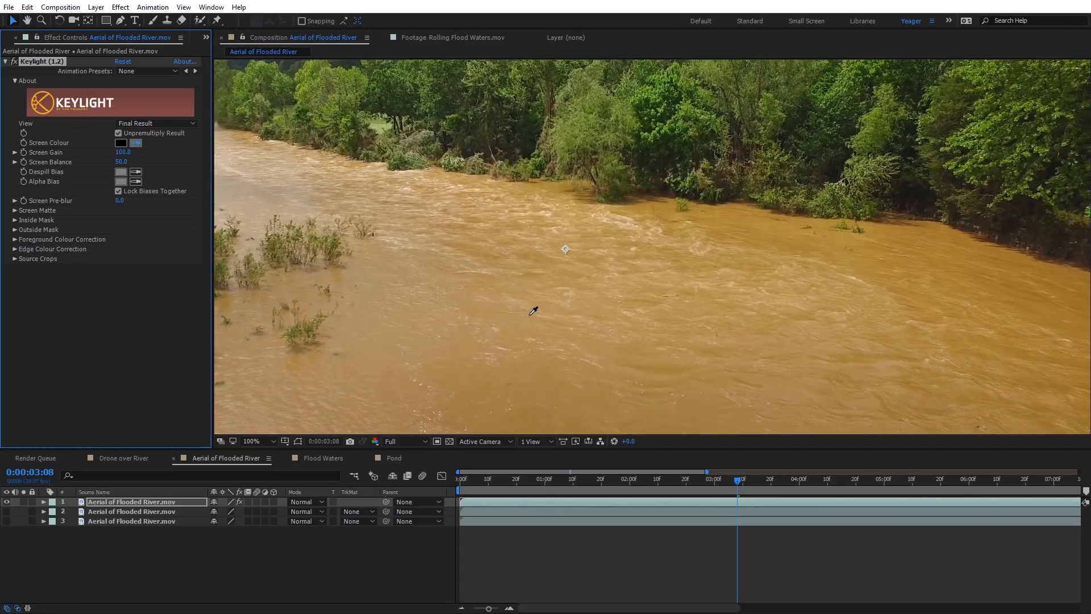
pyautogui.moveTo(539, 320)
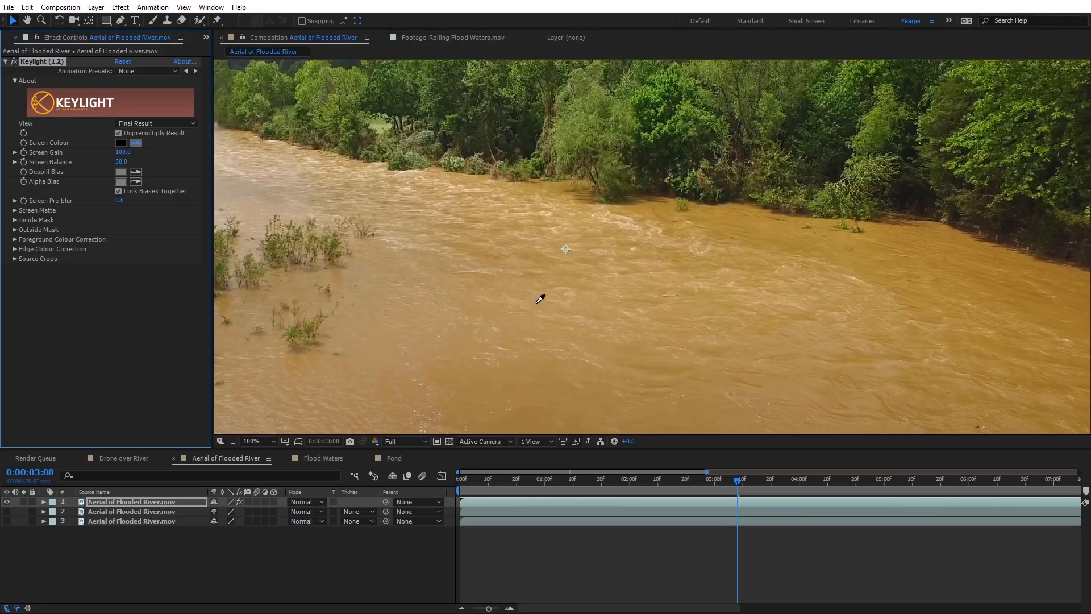
pyautogui.moveTo(535, 314)
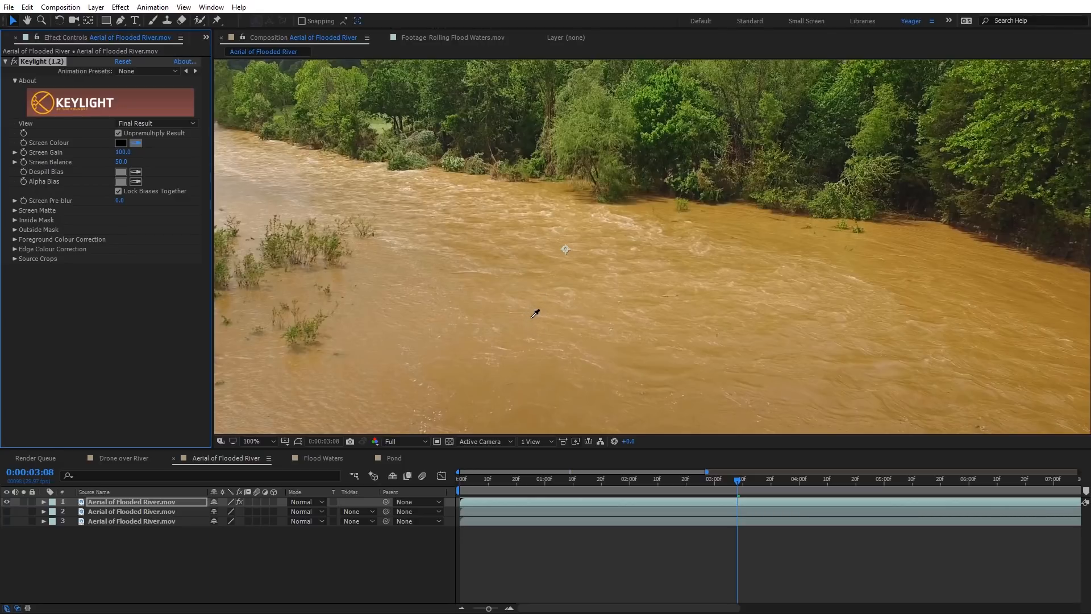
pyautogui.moveTo(538, 314)
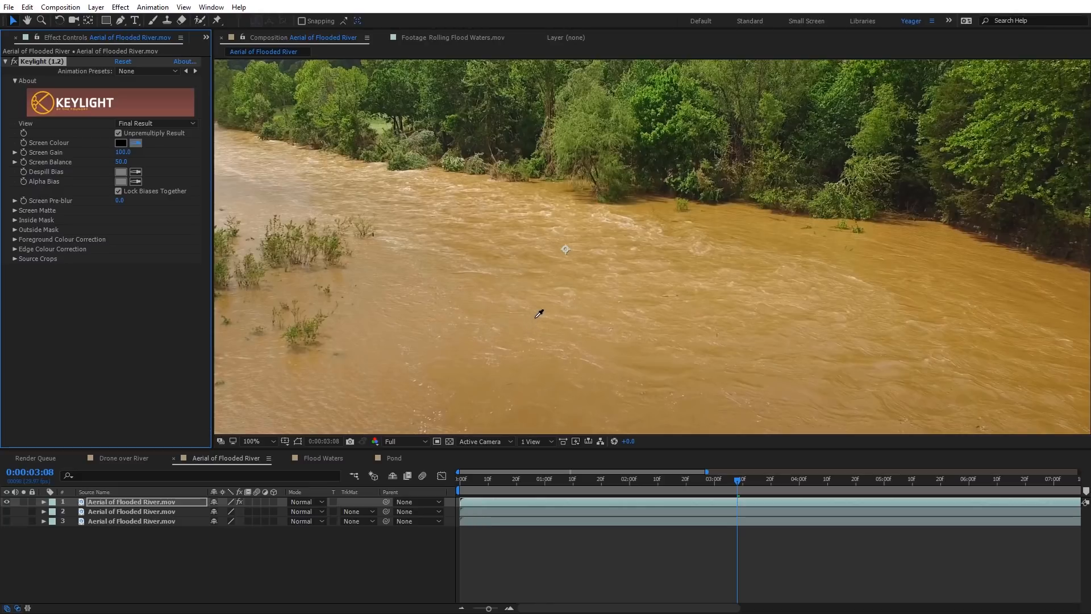
pyautogui.moveTo(538, 325)
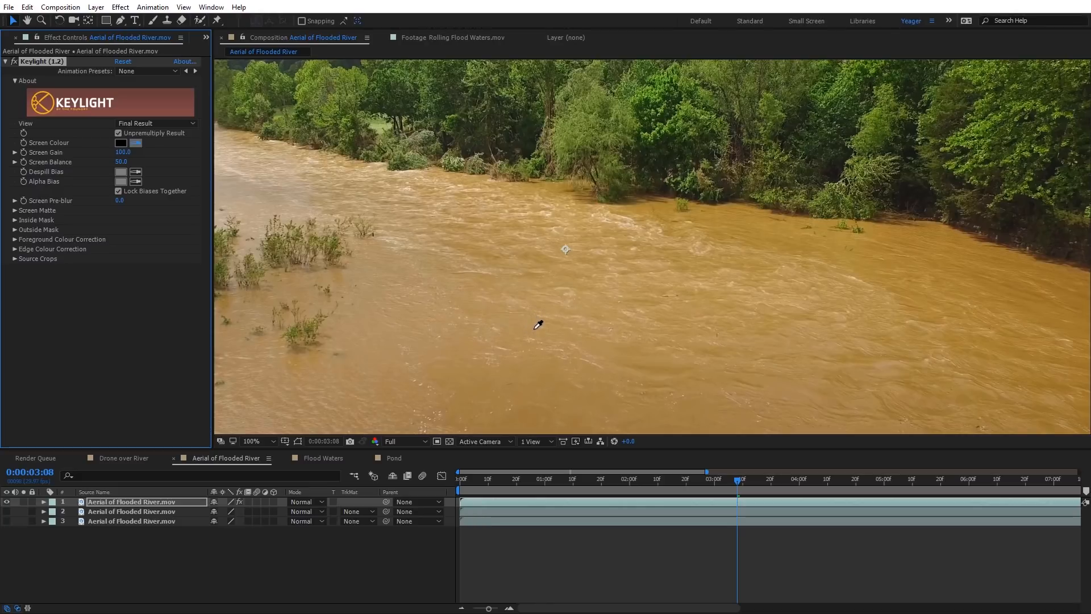
pyautogui.click(537, 326)
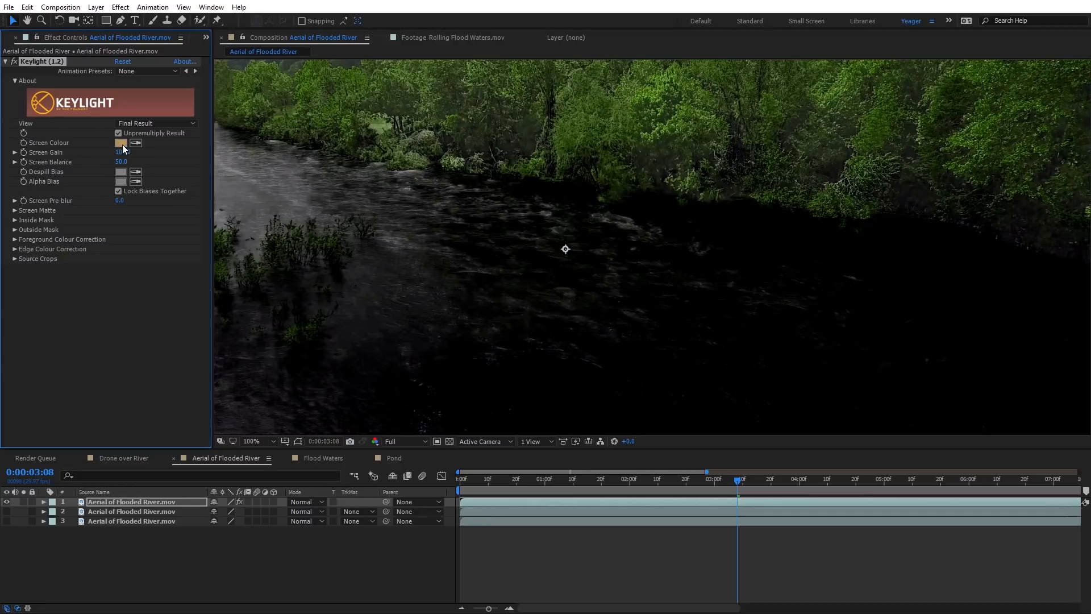
pyautogui.click(121, 143)
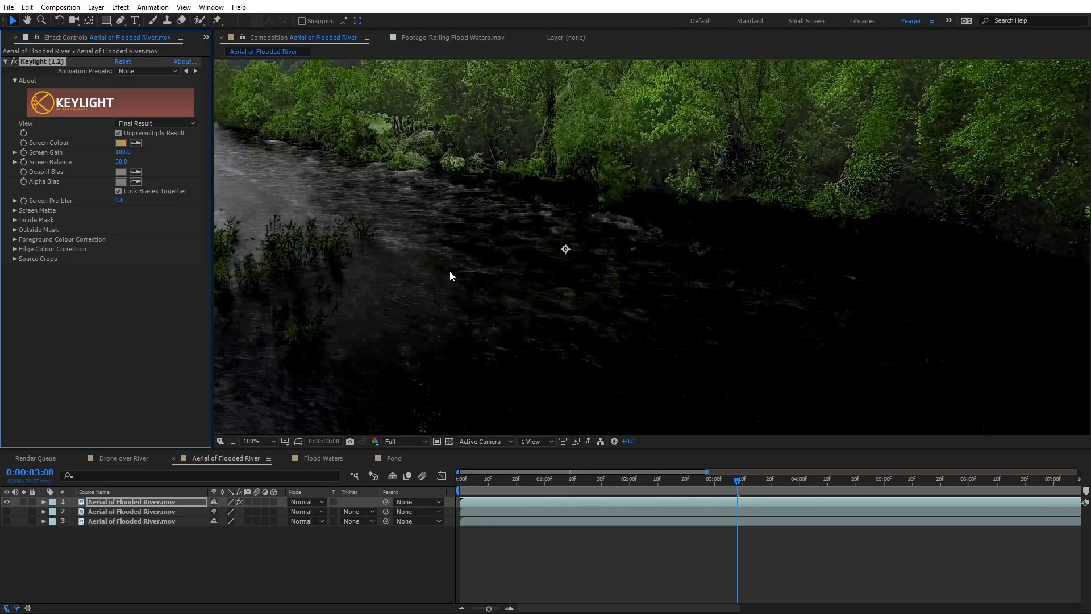
pyautogui.moveTo(467, 275)
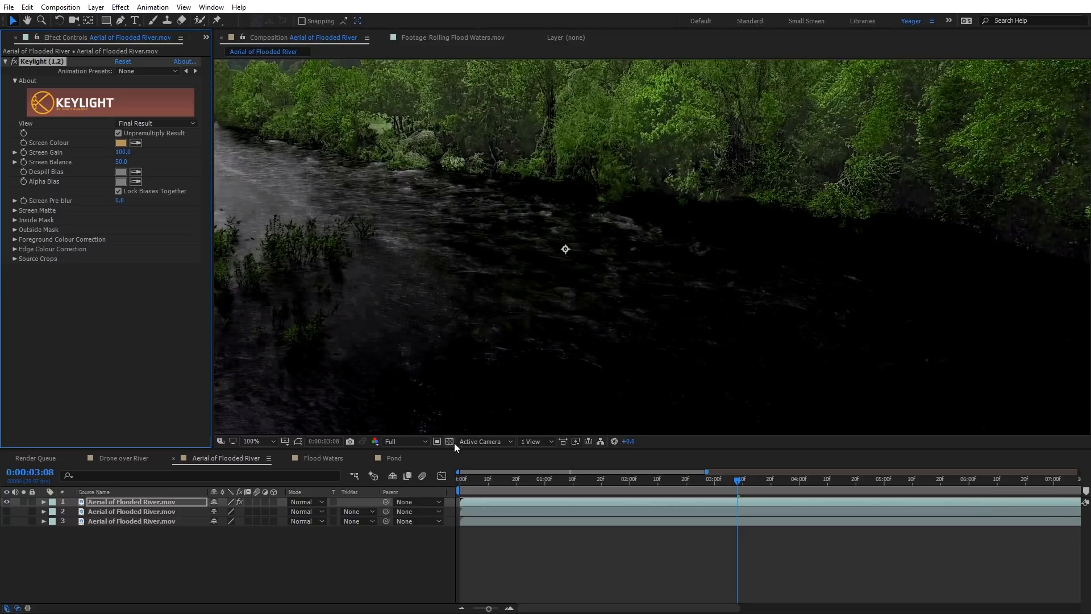
pyautogui.click(450, 441)
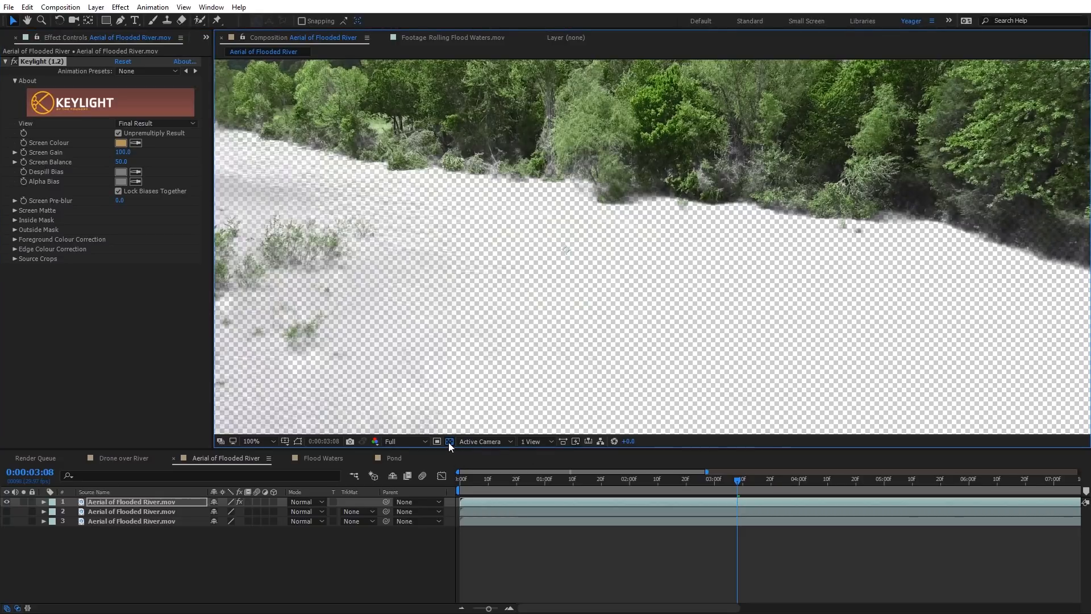
pyautogui.click(450, 441)
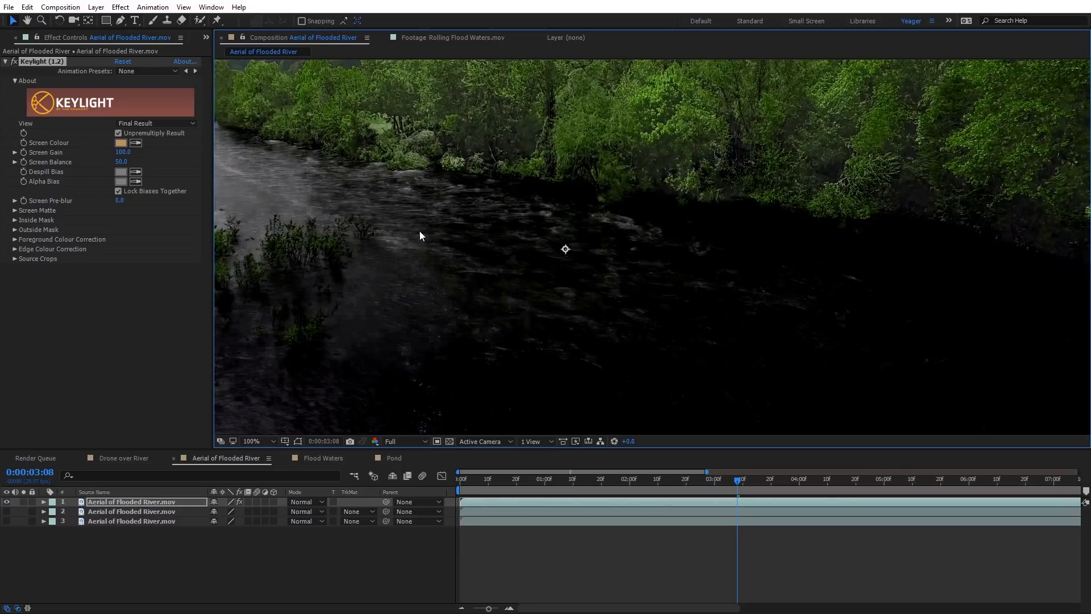
pyautogui.moveTo(466, 229)
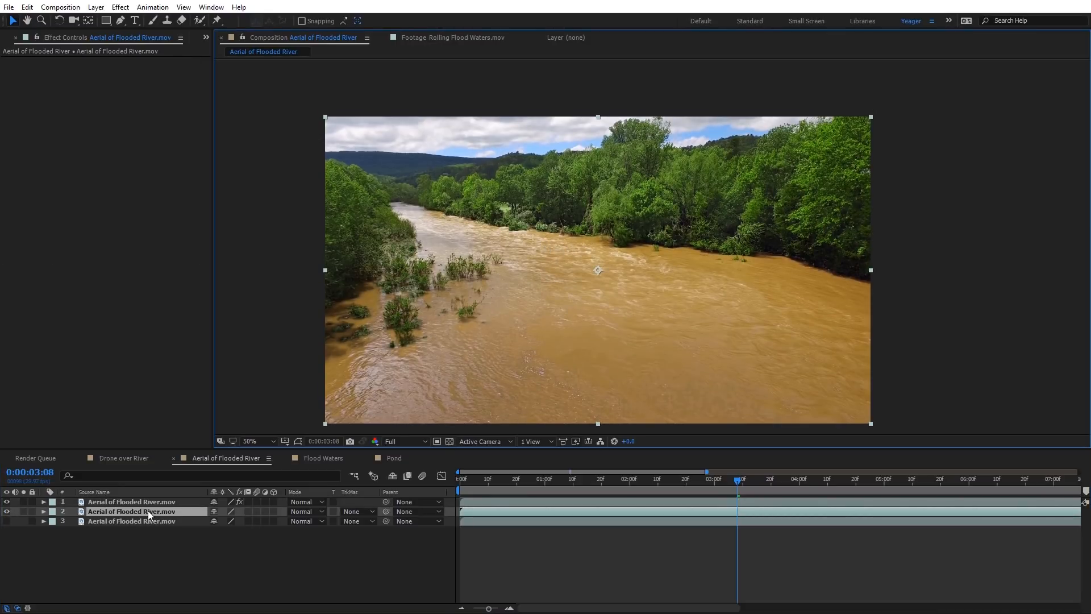
# Apply Hue/Saturation to layer 2 and rotate Master Hue to about +142° for turquoise water.
pyautogui.click(120, 7)
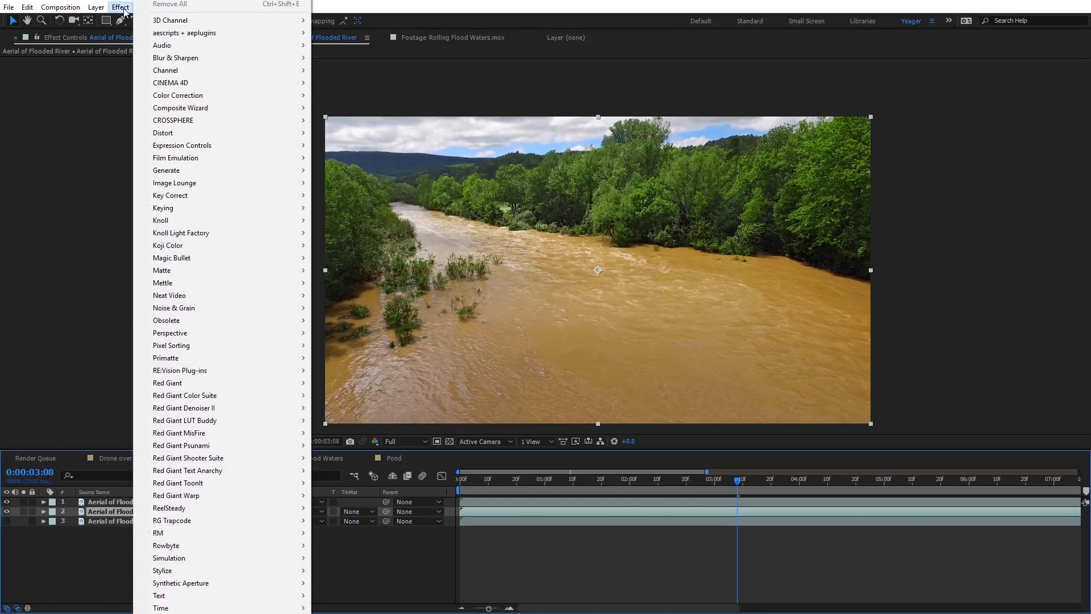
pyautogui.moveTo(178, 95)
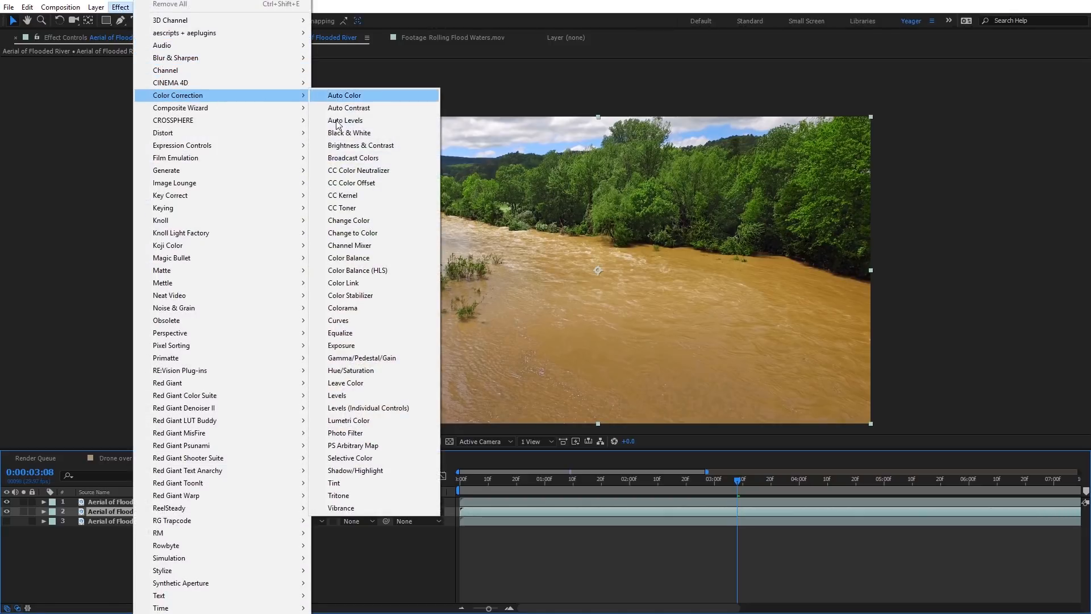
pyautogui.click(351, 371)
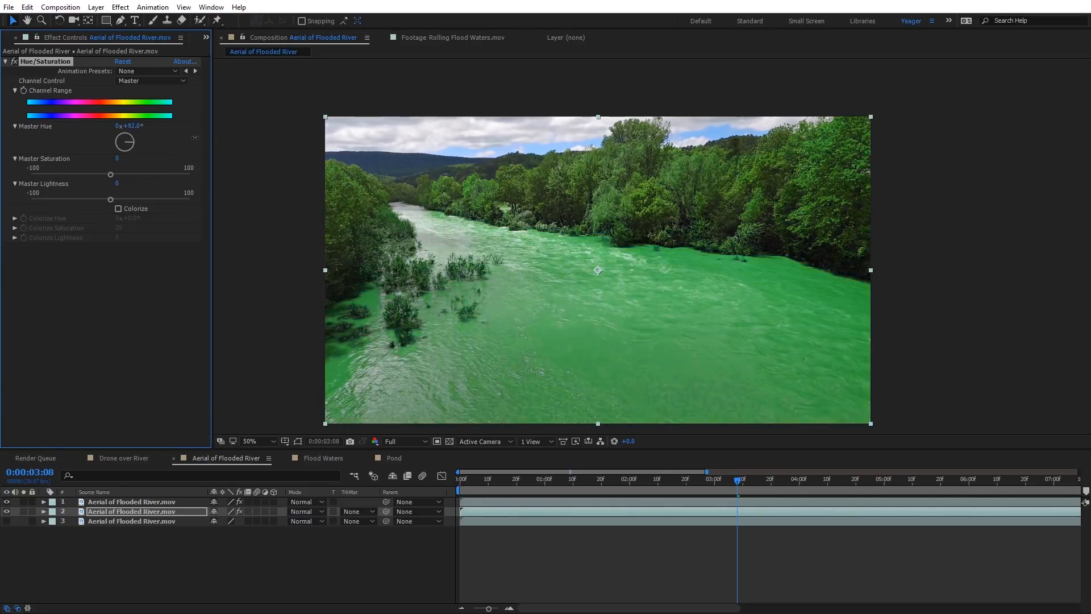
pyautogui.moveTo(124, 144); pyautogui.dragTo(125, 139)
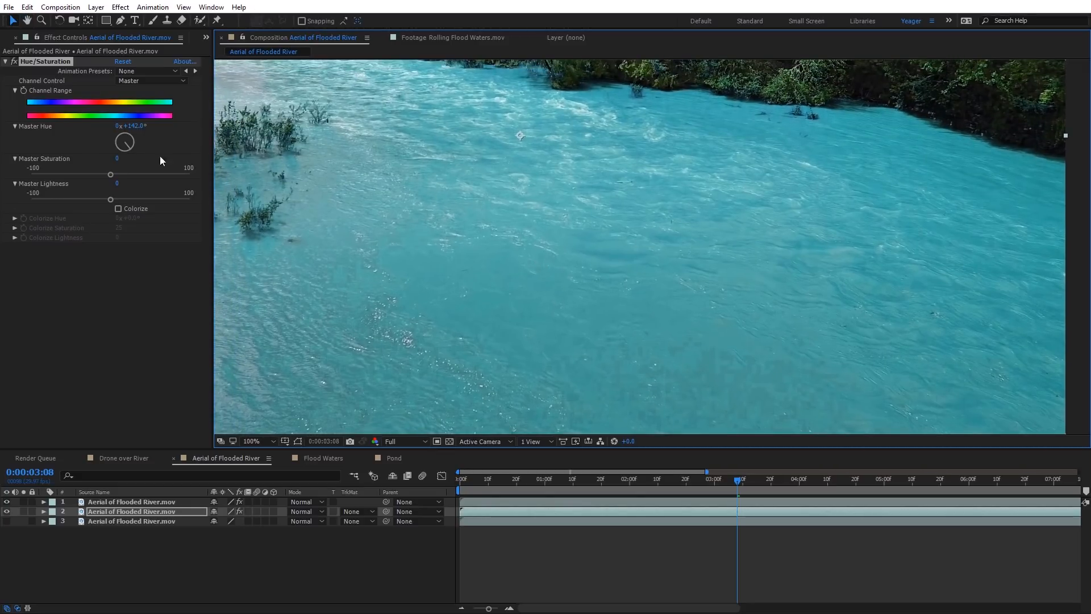
pyautogui.moveTo(183, 224)
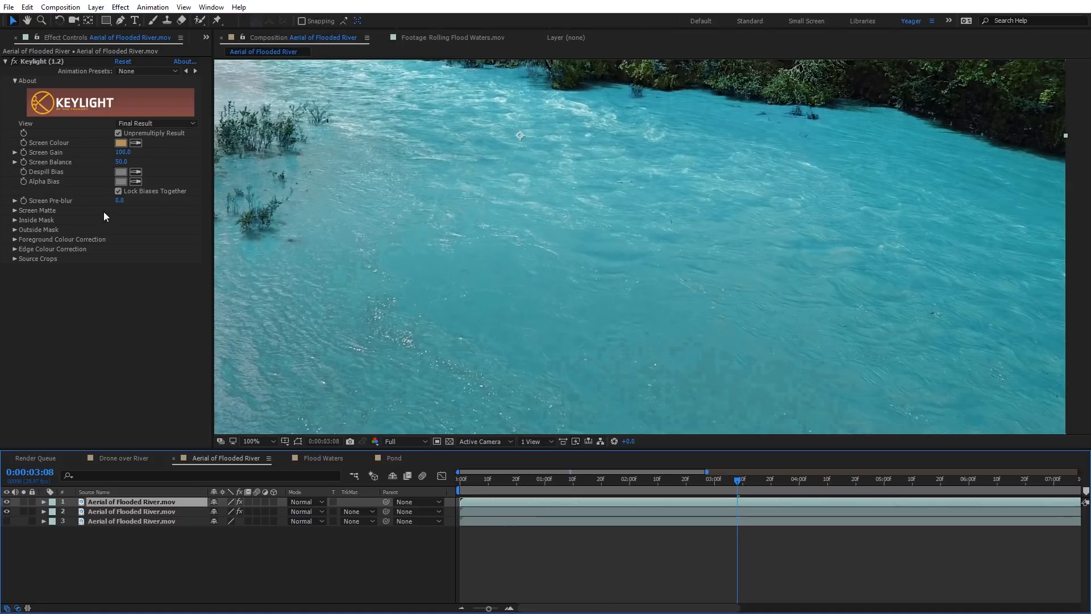
# Expand Keylight's Screen Matte and set View to Screen Matte to inspect the keyed water.
pyautogui.click(37, 210)
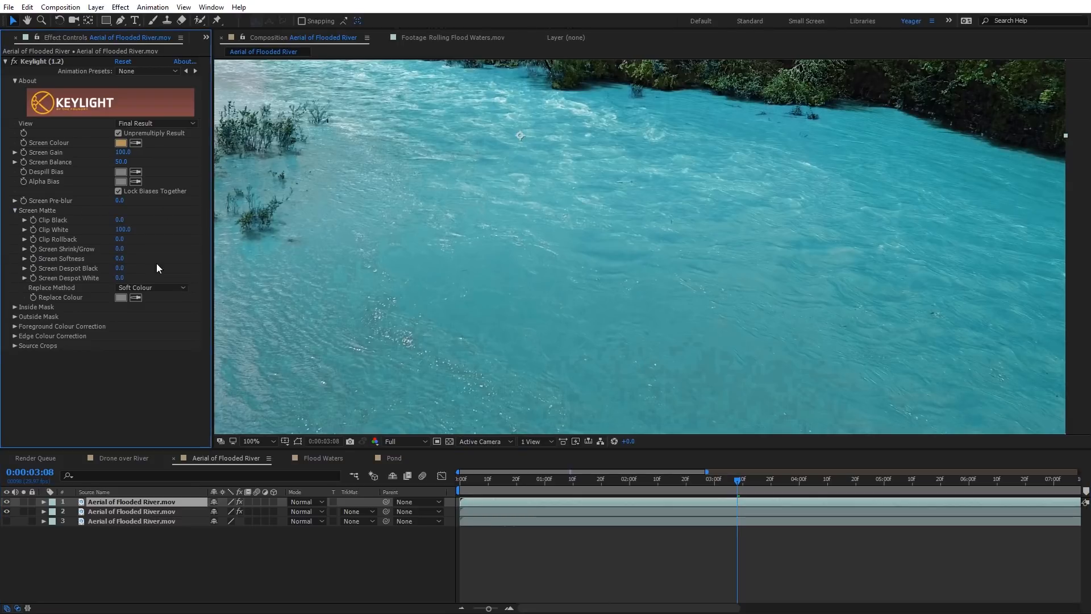
pyautogui.click(154, 123)
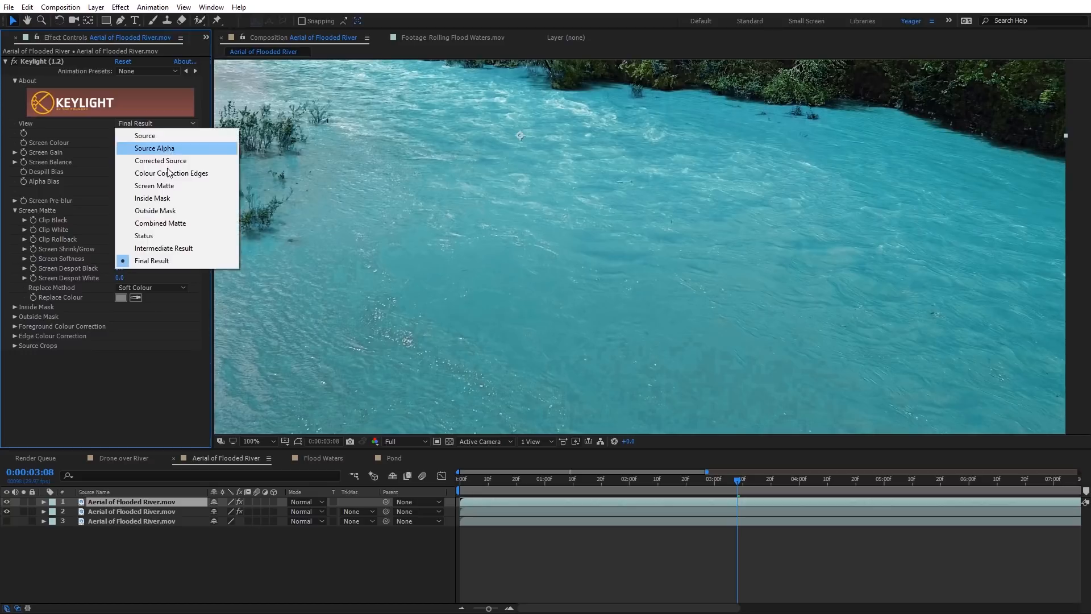
pyautogui.click(153, 186)
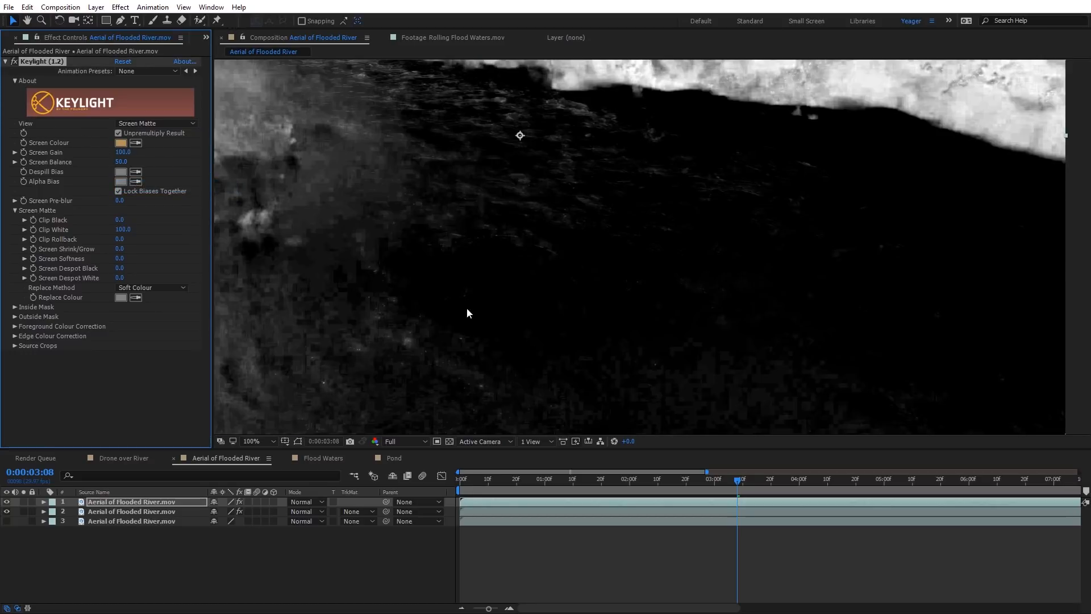
pyautogui.moveTo(345, 218)
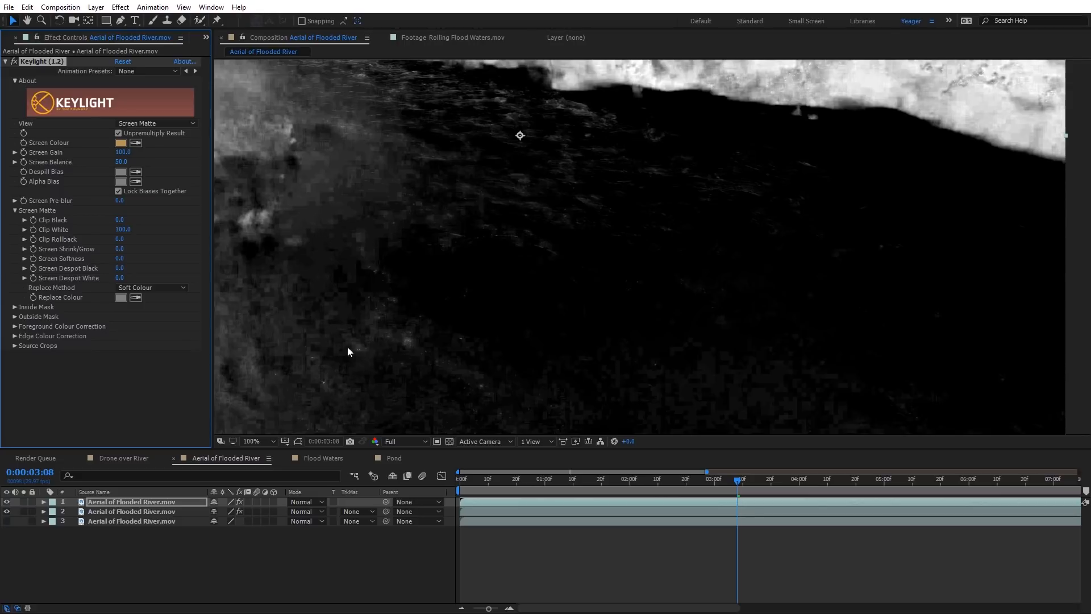
pyautogui.moveTo(512, 374)
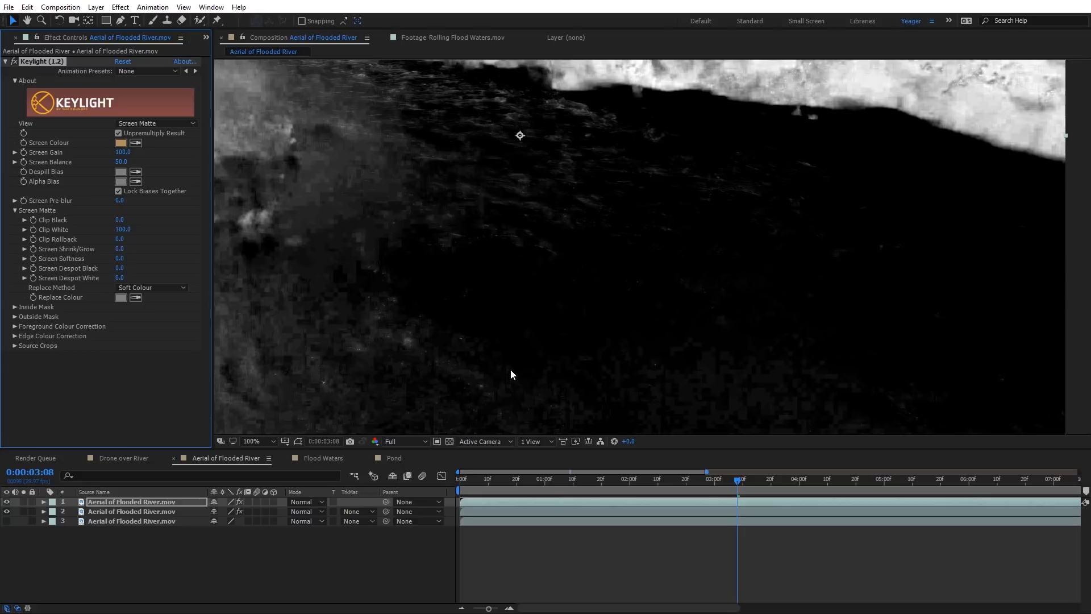
pyautogui.moveTo(361, 262)
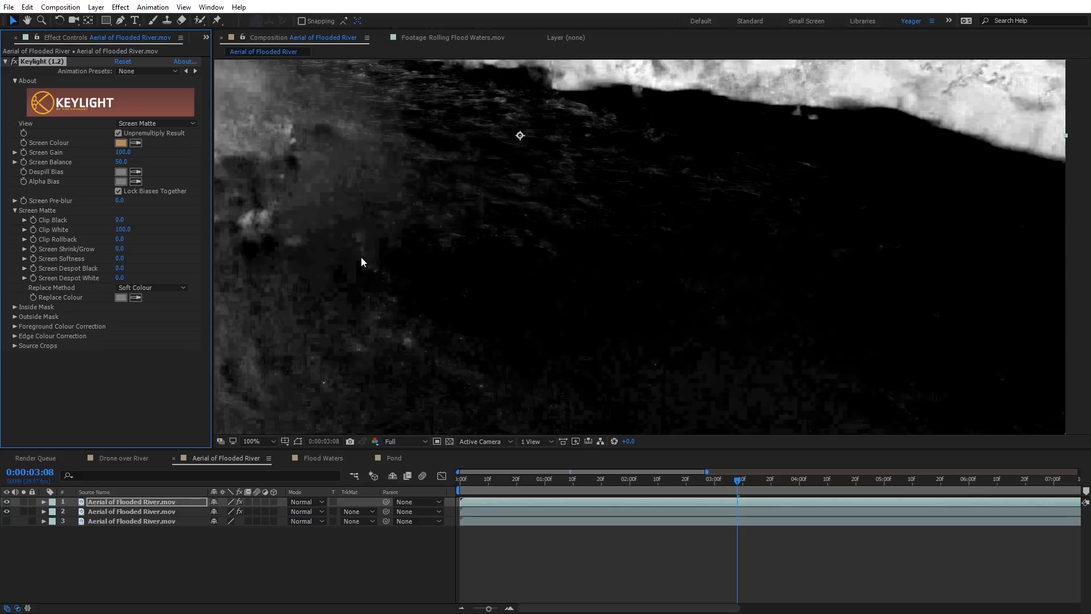
pyautogui.moveTo(296, 210)
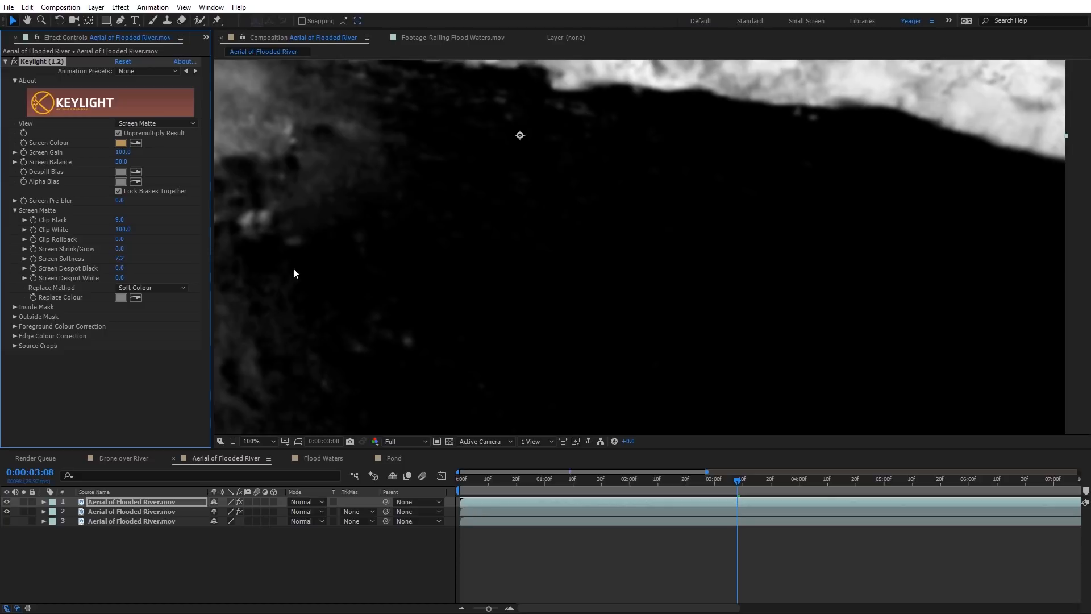
# Set Keylight View back to Final Result with Screen Gain at 62, then select layer 2.
pyautogui.click(156, 123)
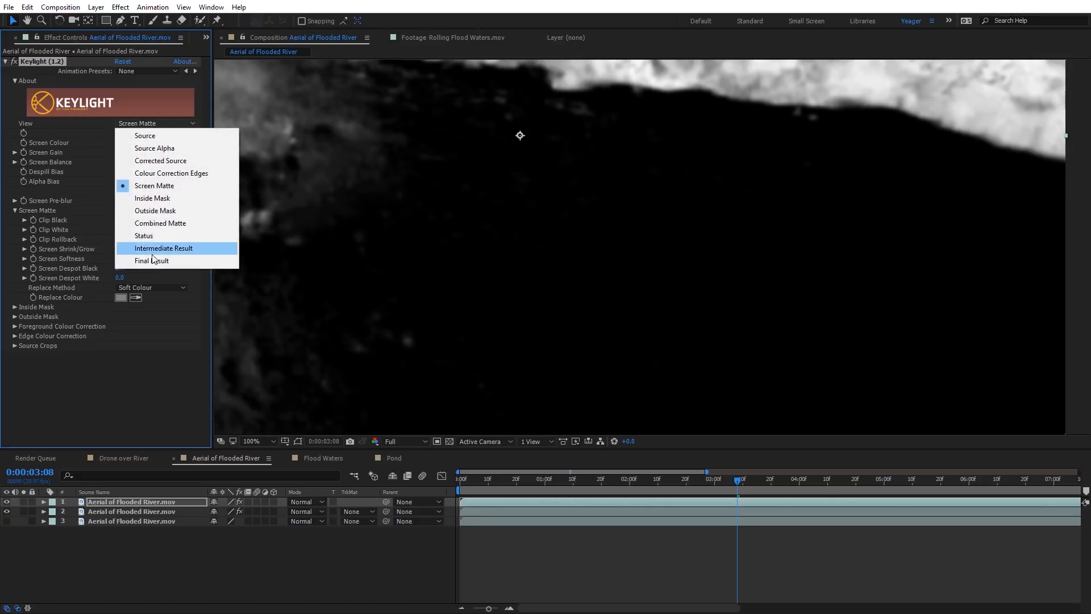
pyautogui.click(151, 260)
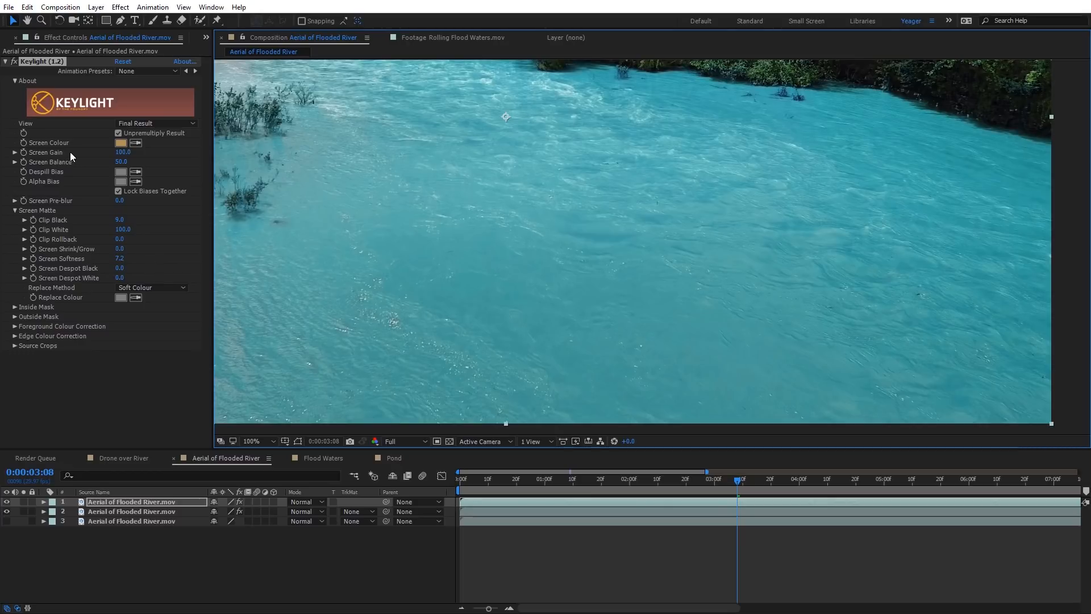
pyautogui.moveTo(269, 216)
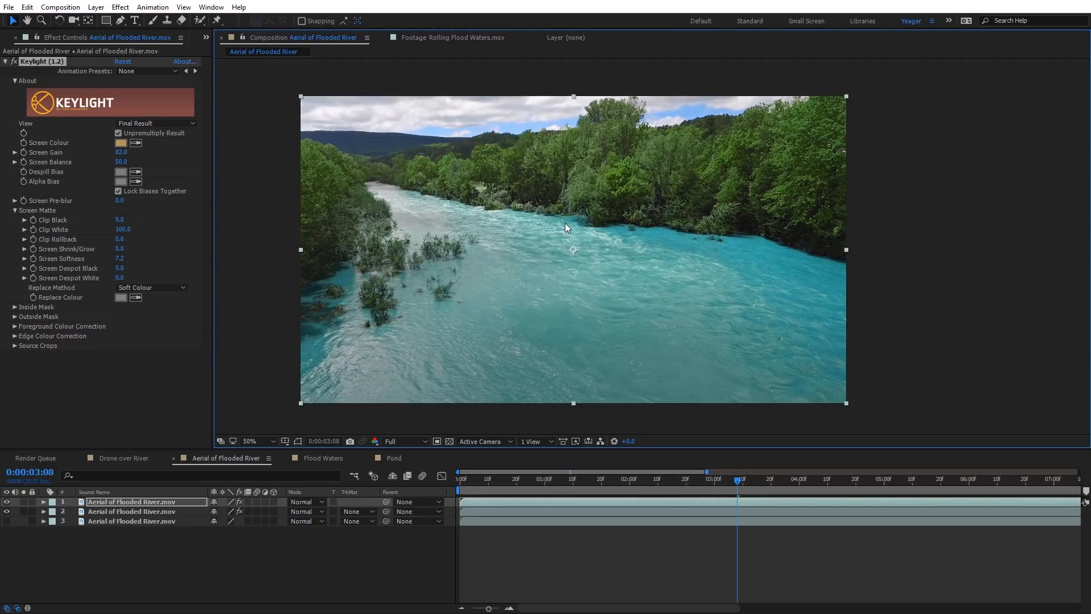
pyautogui.moveTo(96, 533)
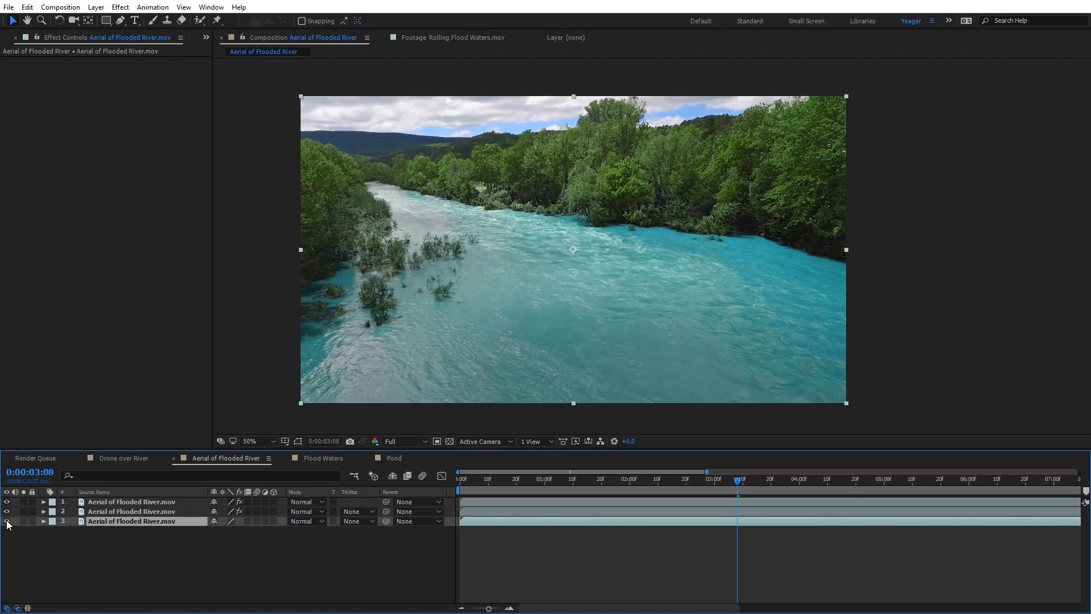
pyautogui.click(131, 511)
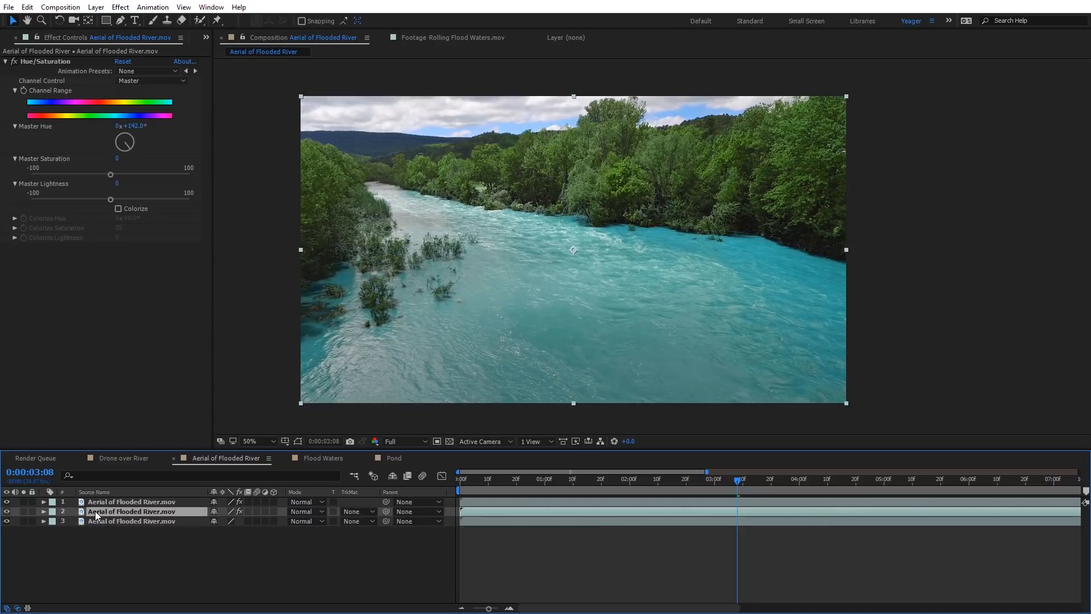
pyautogui.click(42, 512)
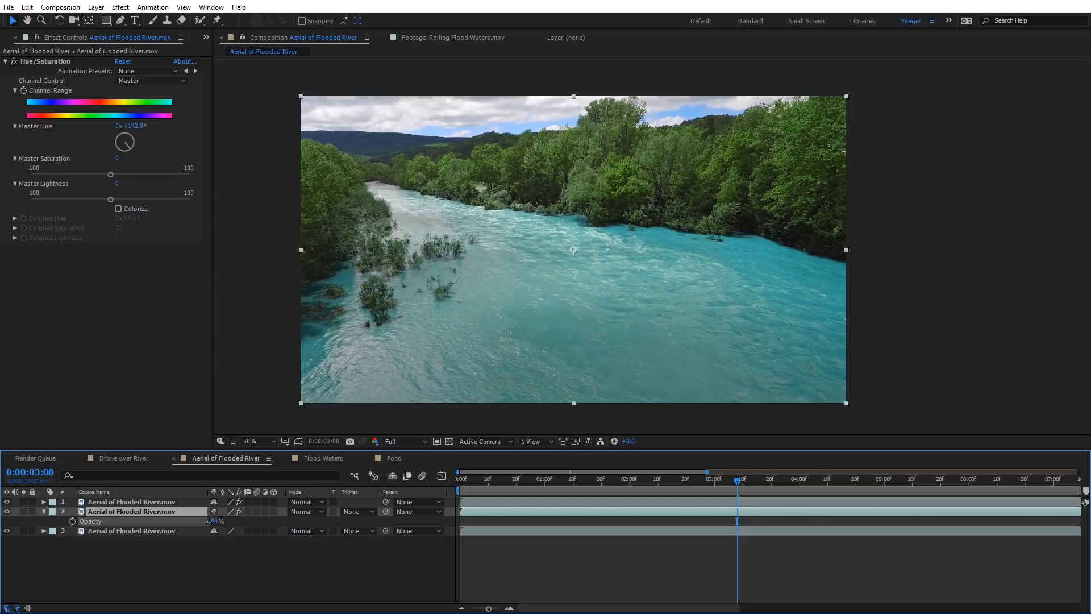
# Scrub the hue-shifted river copy's opacity down, then settle it at 58% for a muted teal.
pyautogui.moveTo(218, 521); pyautogui.dragTo(239, 520)
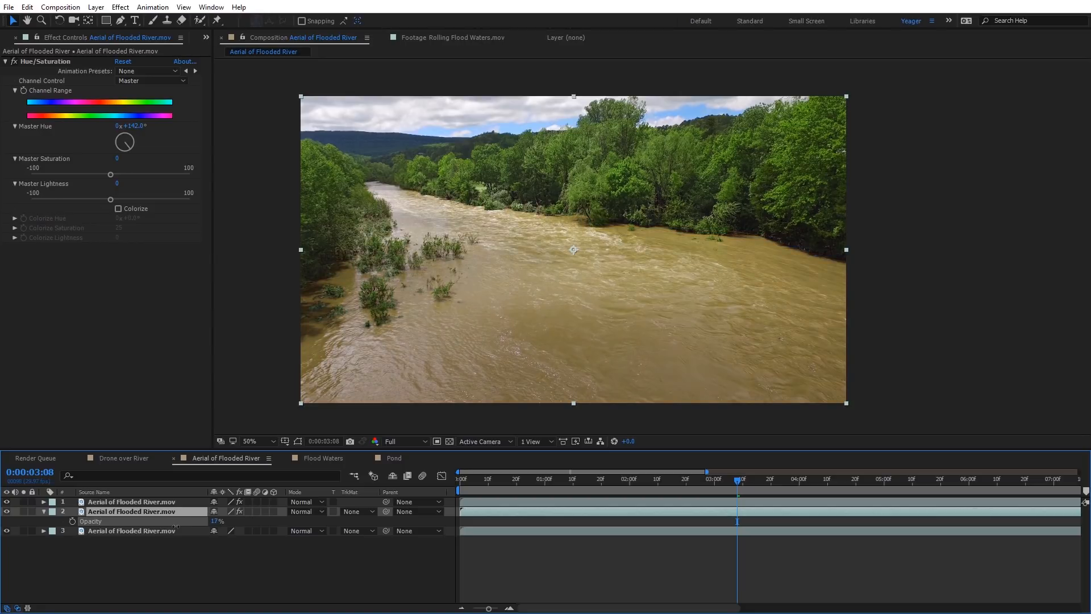
pyautogui.moveTo(218, 521); pyautogui.dragTo(237, 521)
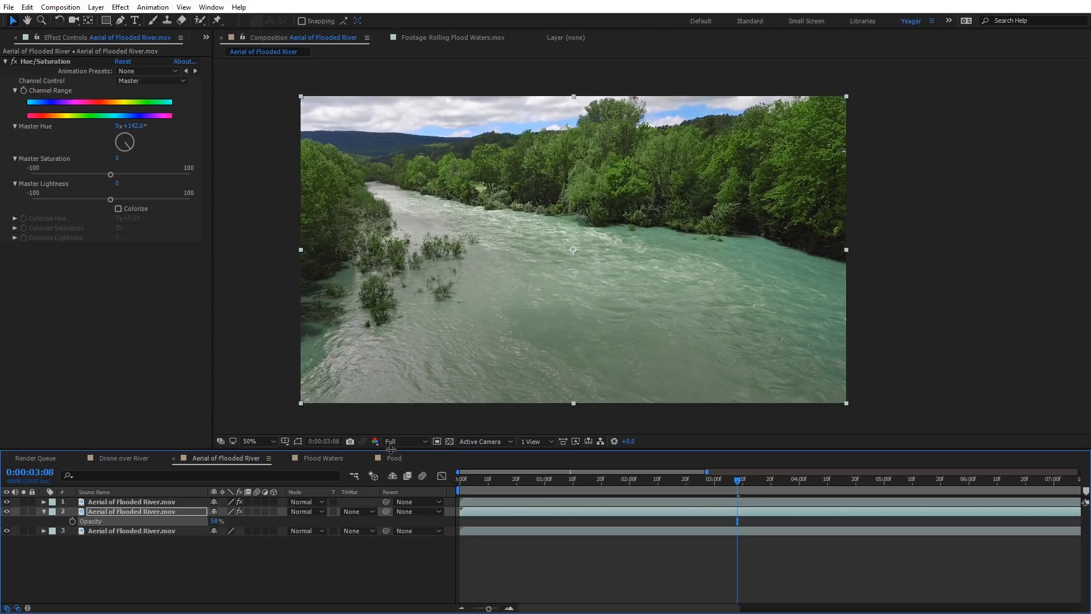
pyautogui.moveTo(927, 254)
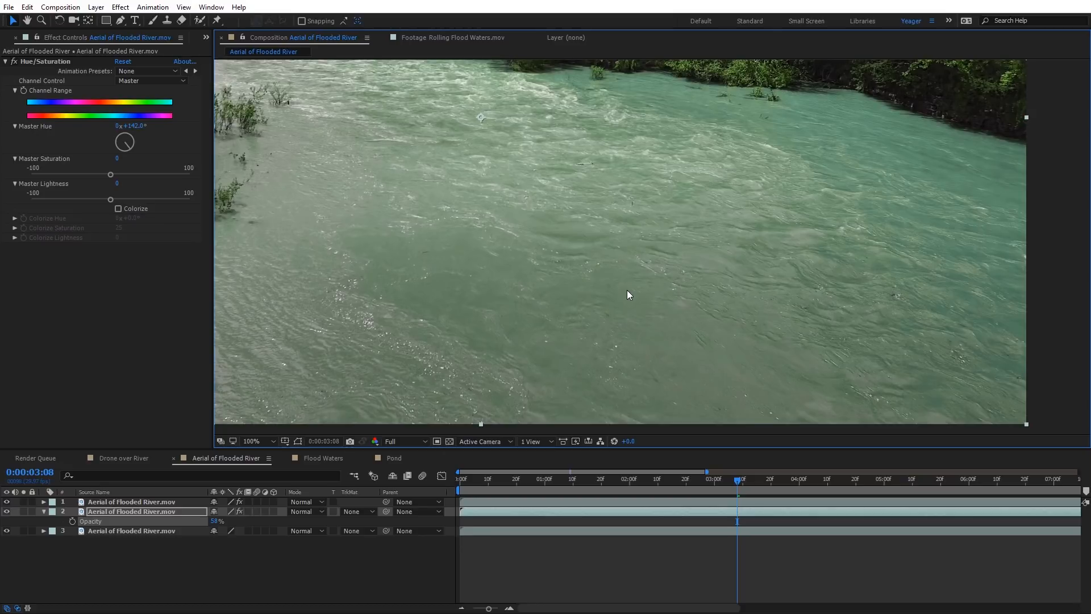
pyautogui.moveTo(560, 239)
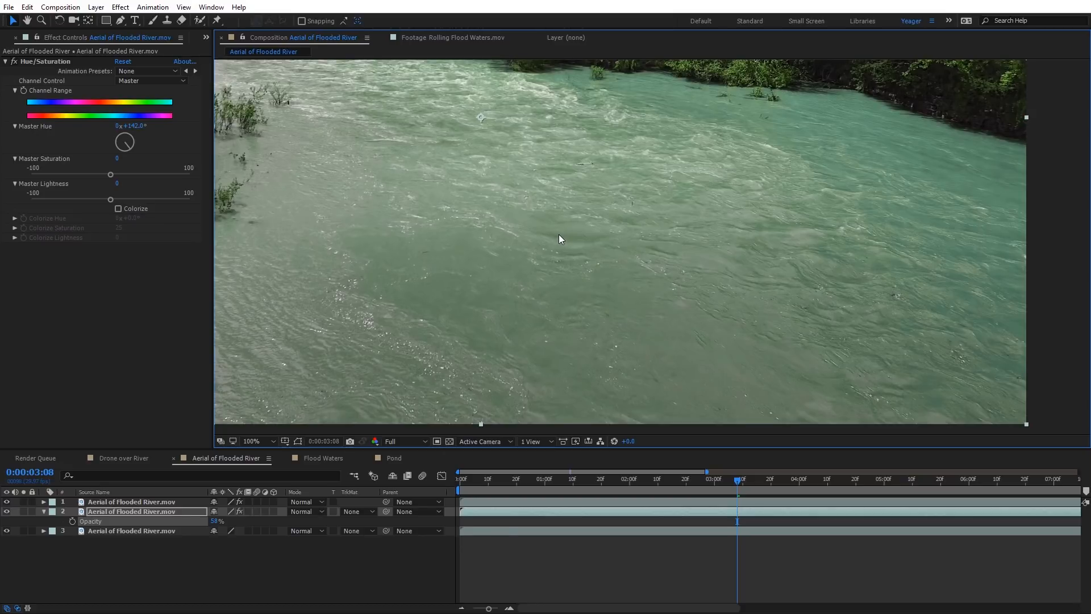
pyautogui.moveTo(547, 240)
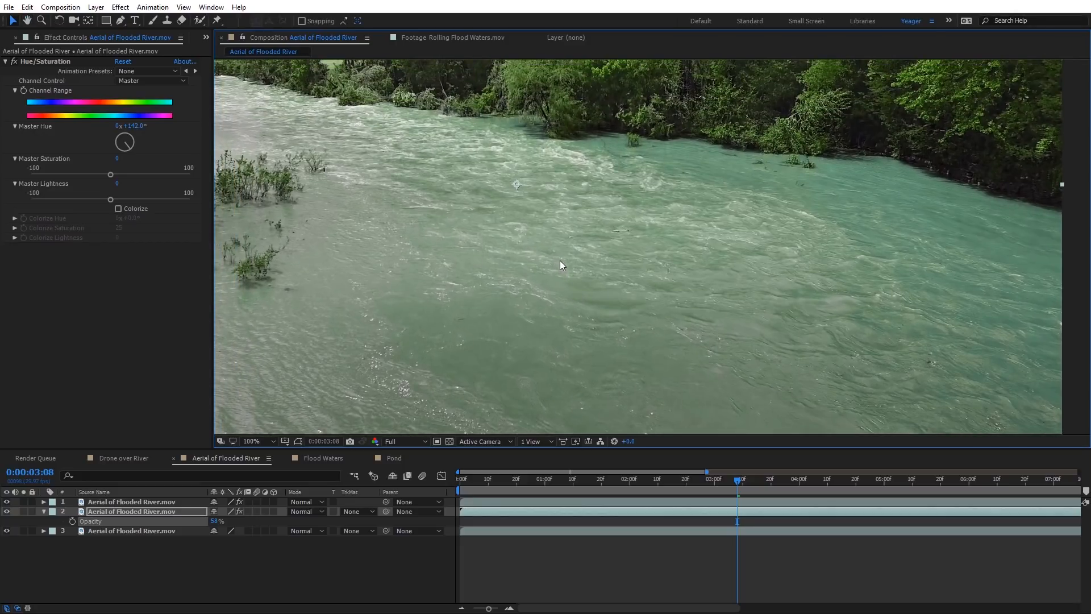
pyautogui.click(252, 441)
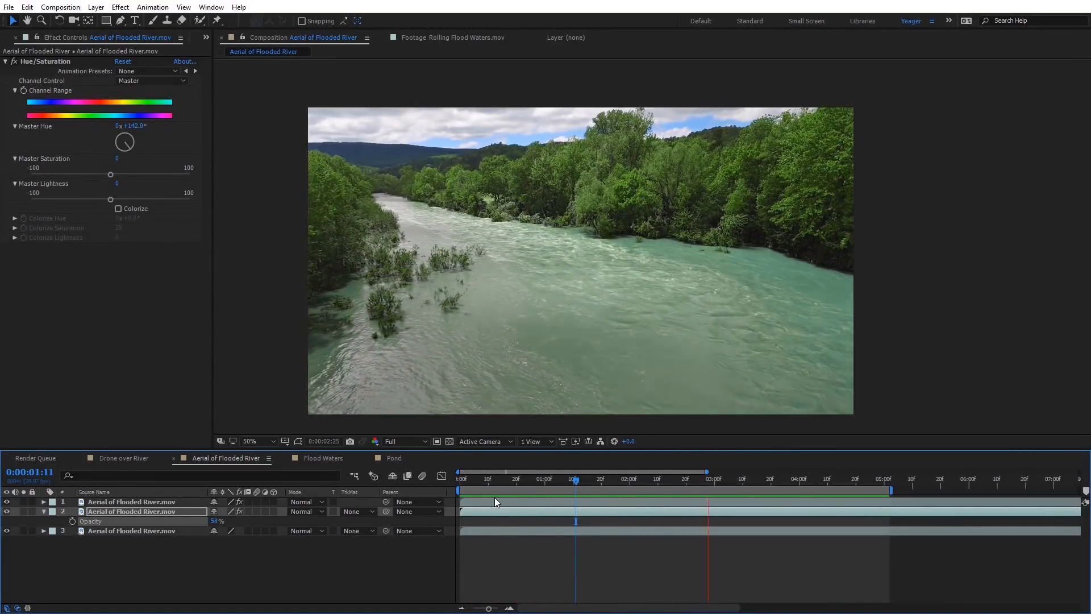
# Rotate the second river copy's Master Hue through grey and orange to pink, then lower its opacity.
pyautogui.click(575, 478)
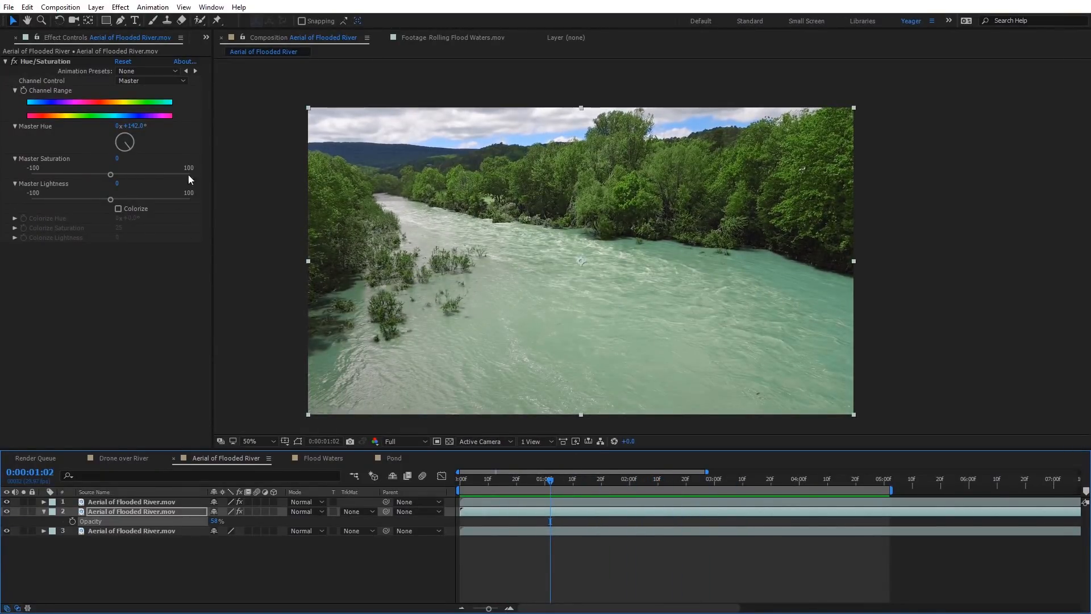
pyautogui.moveTo(124, 142); pyautogui.dragTo(127, 139)
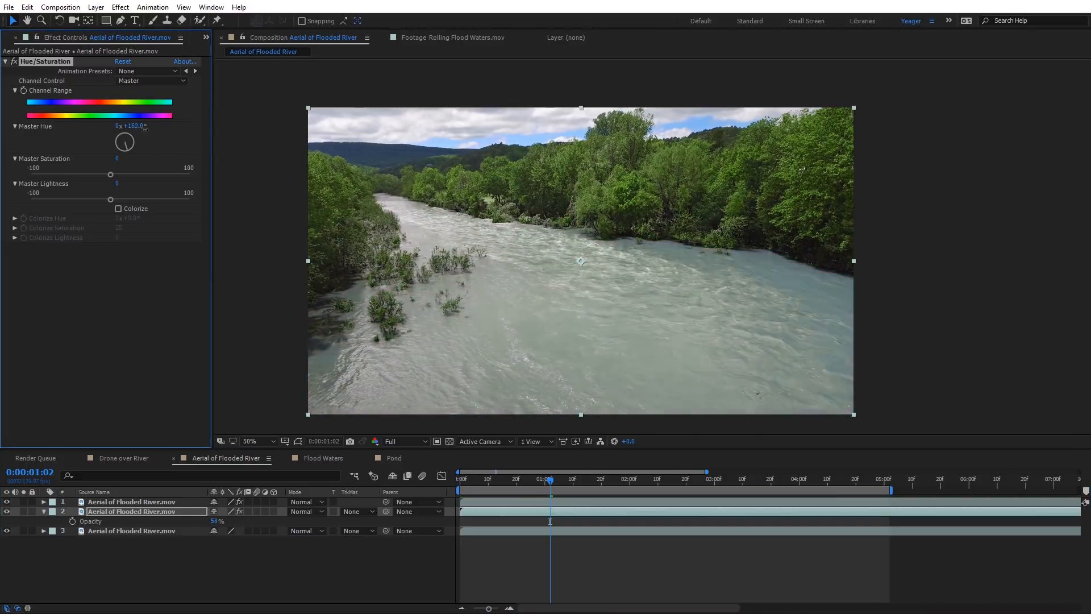
pyautogui.moveTo(123, 141); pyautogui.dragTo(129, 139)
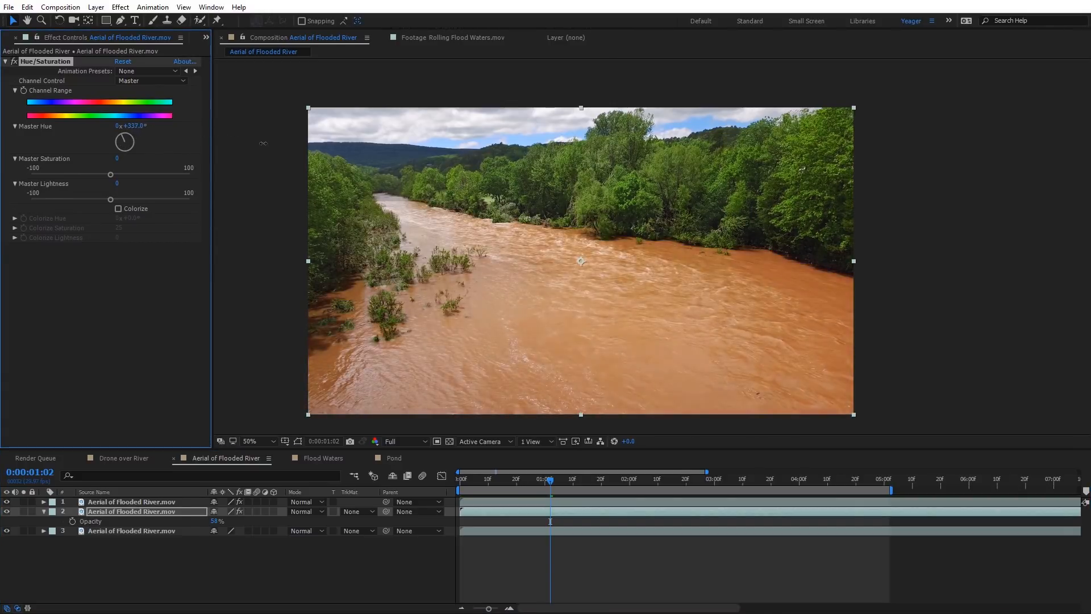
pyautogui.moveTo(124, 141); pyautogui.dragTo(120, 146)
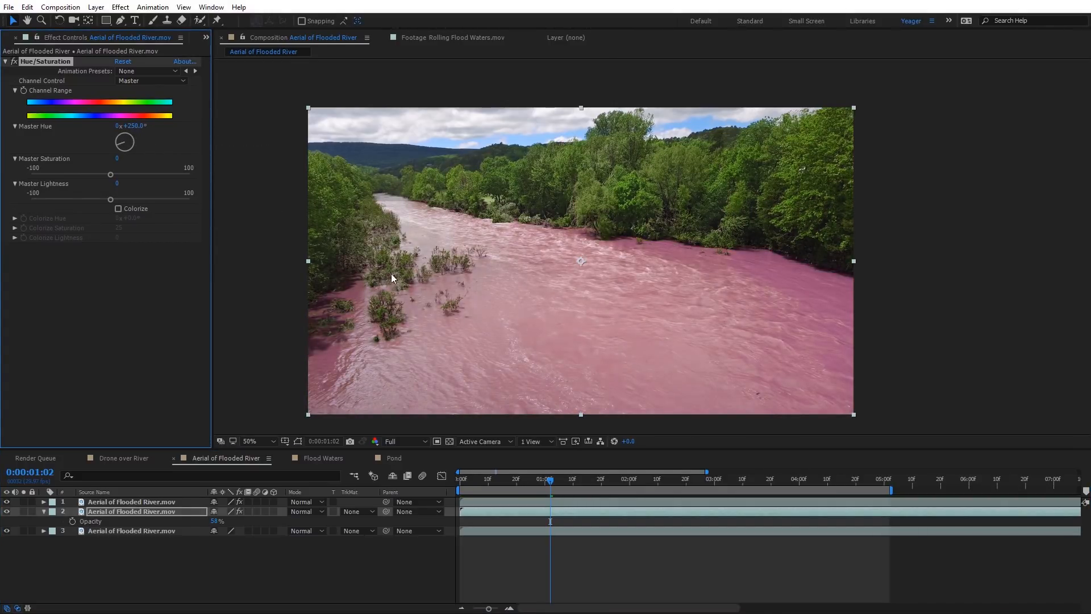
pyautogui.click(249, 441)
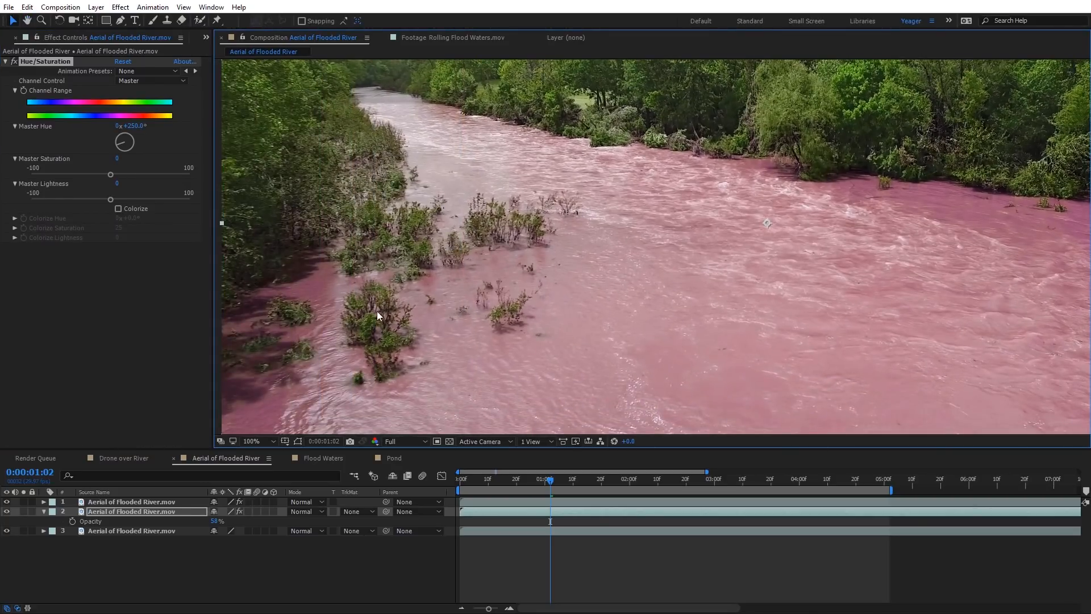
pyautogui.moveTo(634, 171)
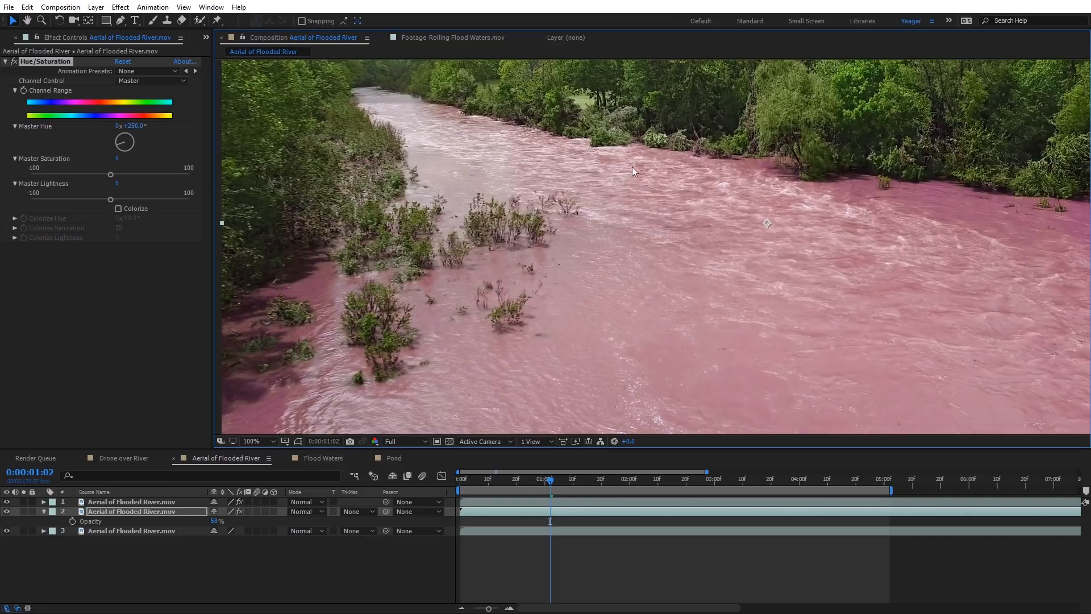
pyautogui.moveTo(602, 221)
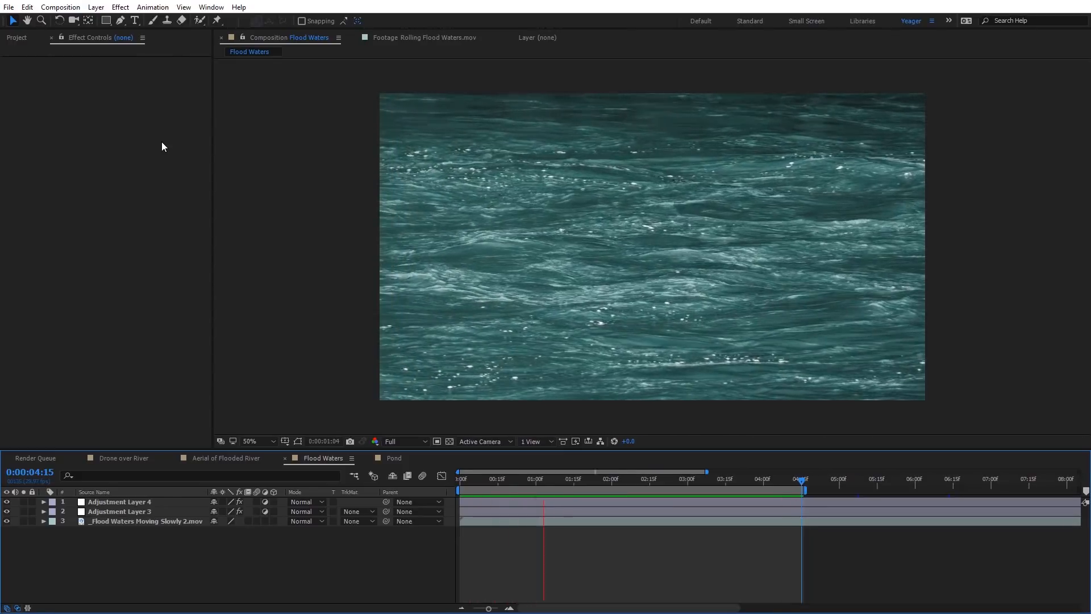
# Solo the Flood Waters footage, inspect Adjustment Layer 4's Curves and Lumetri Color settings, then switch to the Pond comp.
pyautogui.click(570, 479)
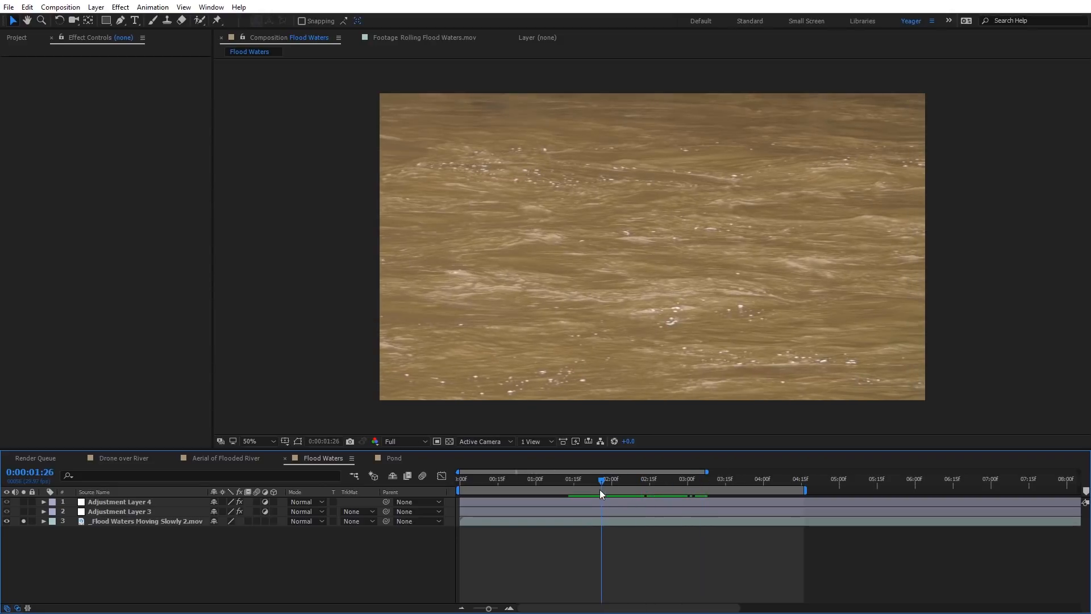
pyautogui.click(118, 521)
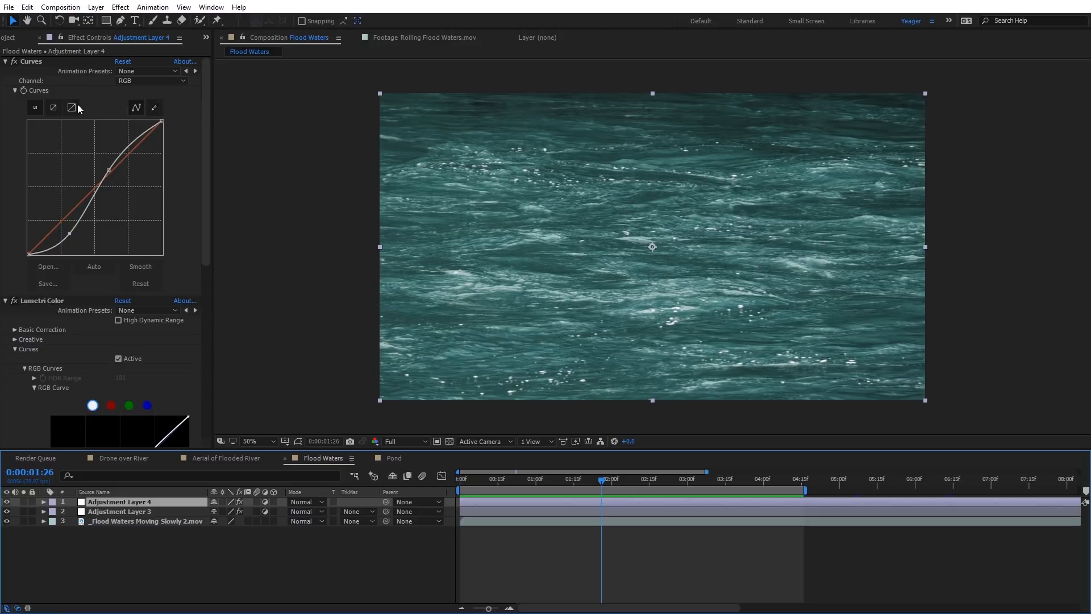
pyautogui.scroll(-3)
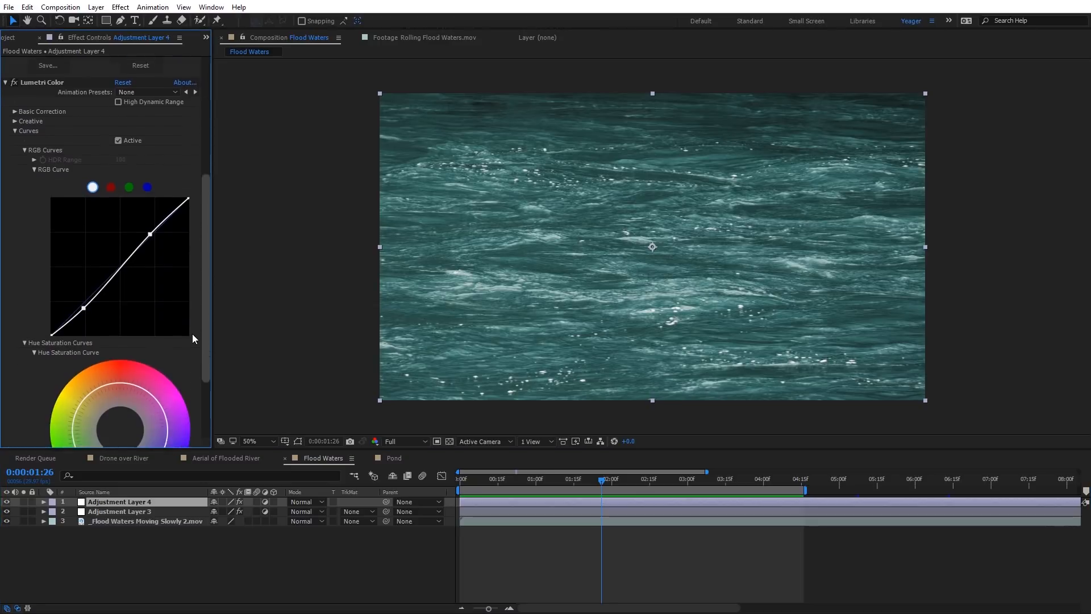
pyautogui.scroll(-3)
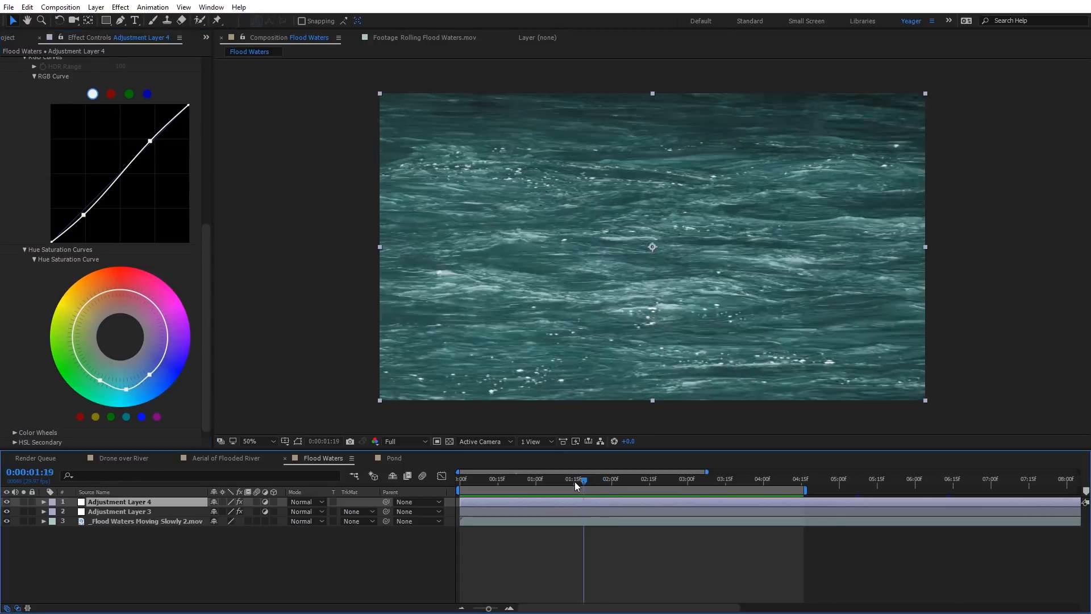
pyautogui.click(393, 458)
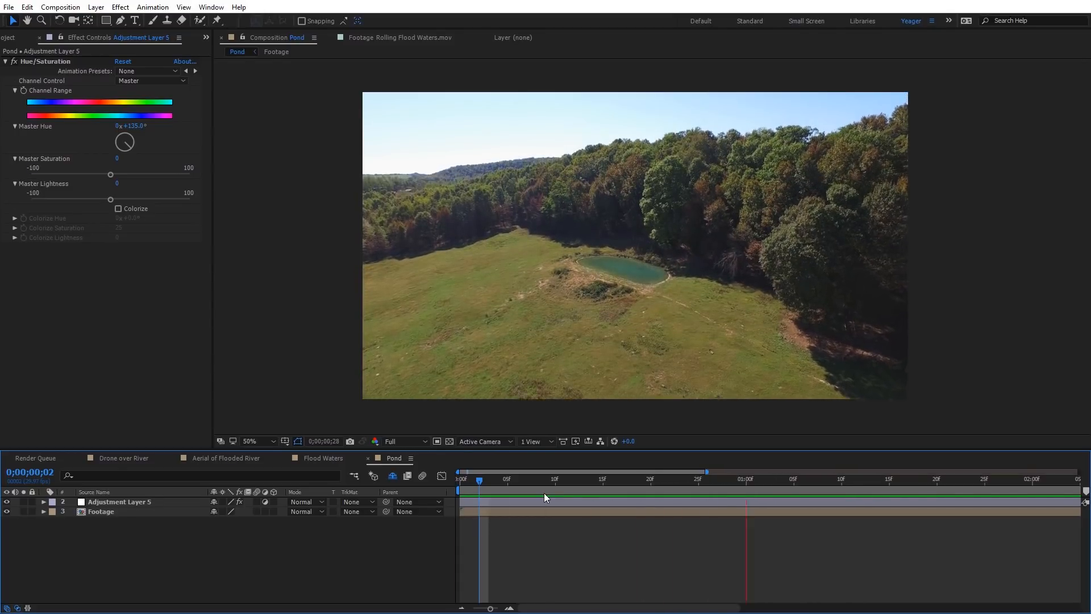
# Advance the Pond comp playhead to about frame 23 to view the teal-tinted pond.
pyautogui.click(679, 478)
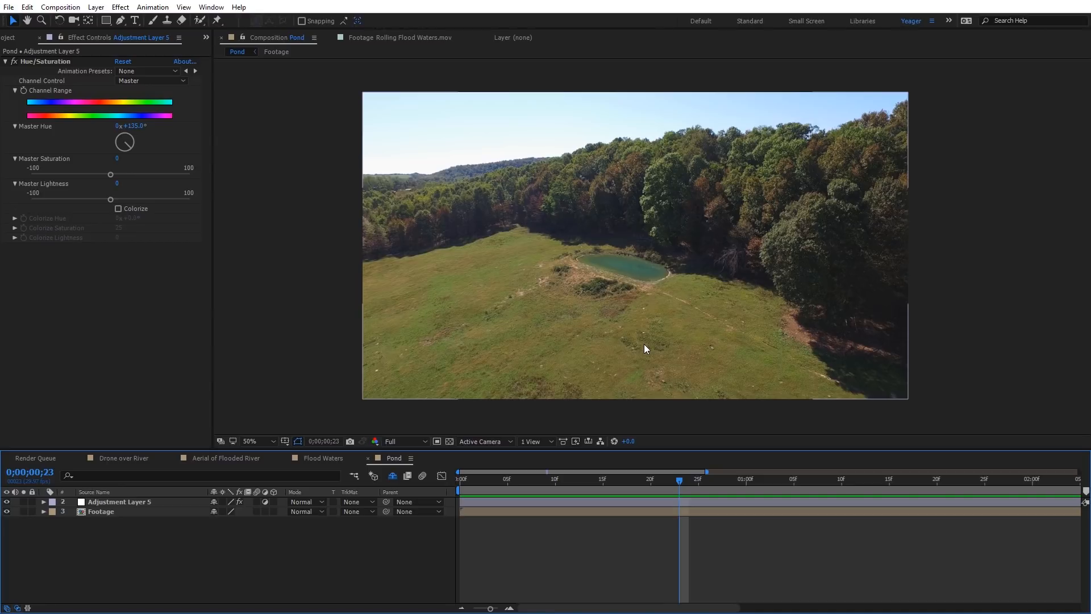
pyautogui.moveTo(652, 353)
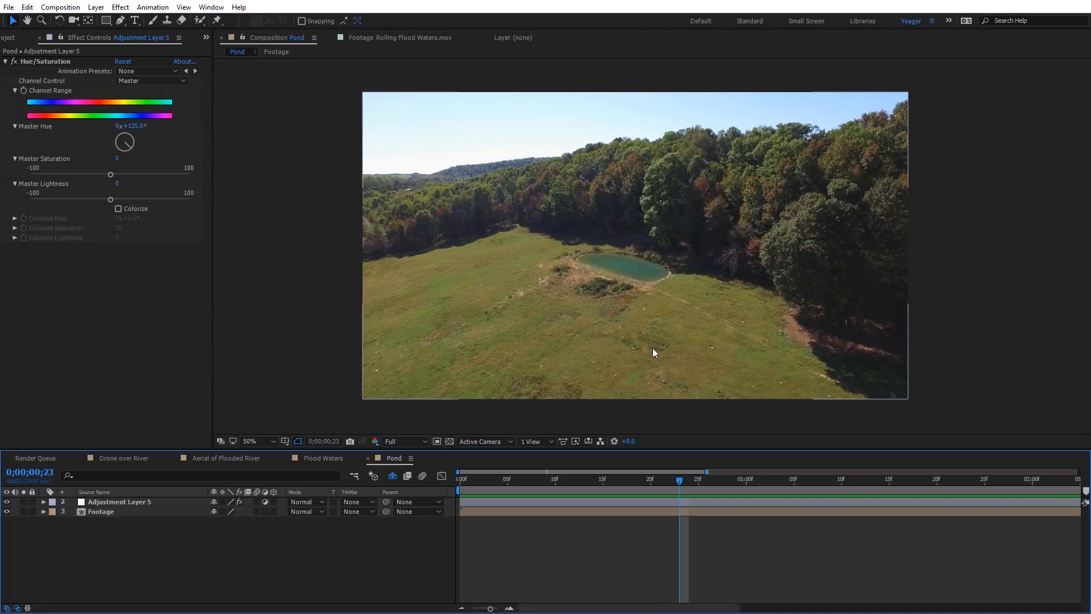
pyautogui.moveTo(625, 343)
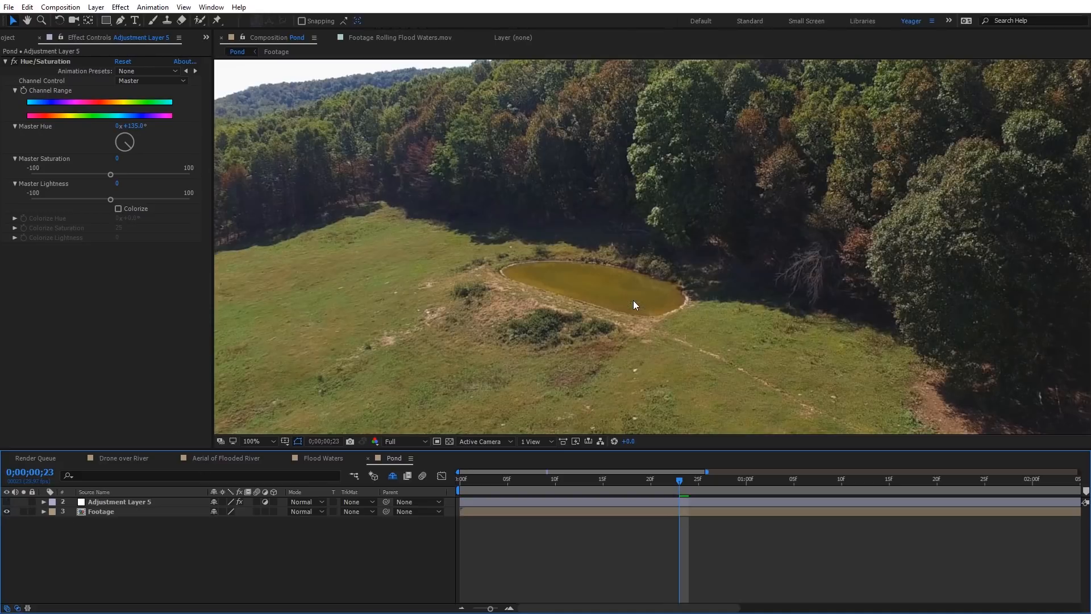
pyautogui.moveTo(570, 321)
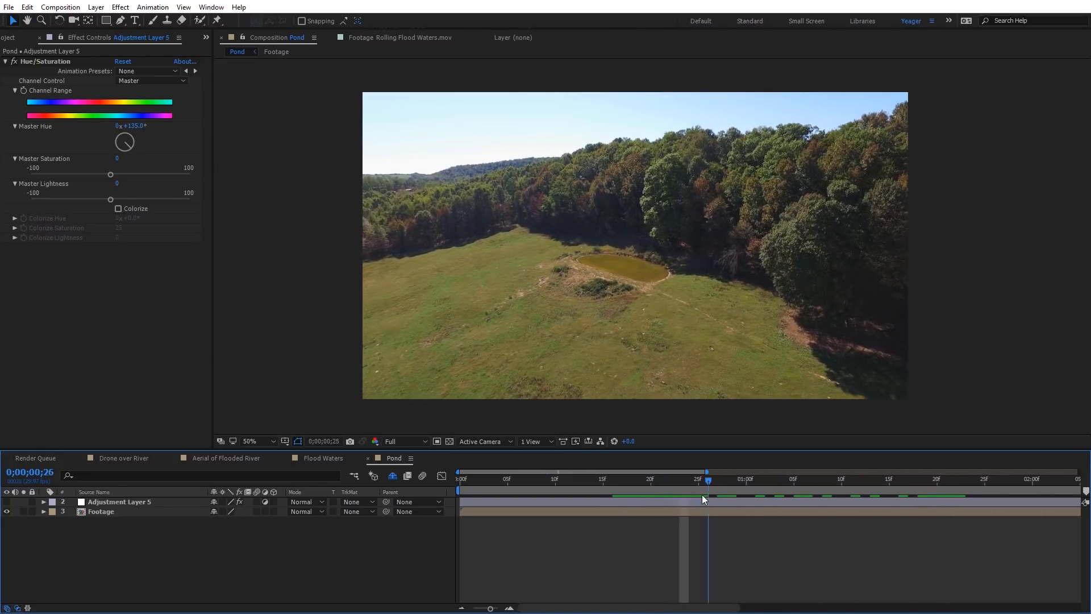
# Re-enable masked Adjustment Layer 5, tune Master Hue to about 136°, and reduce the layer's opacity.
pyautogui.click(118, 502)
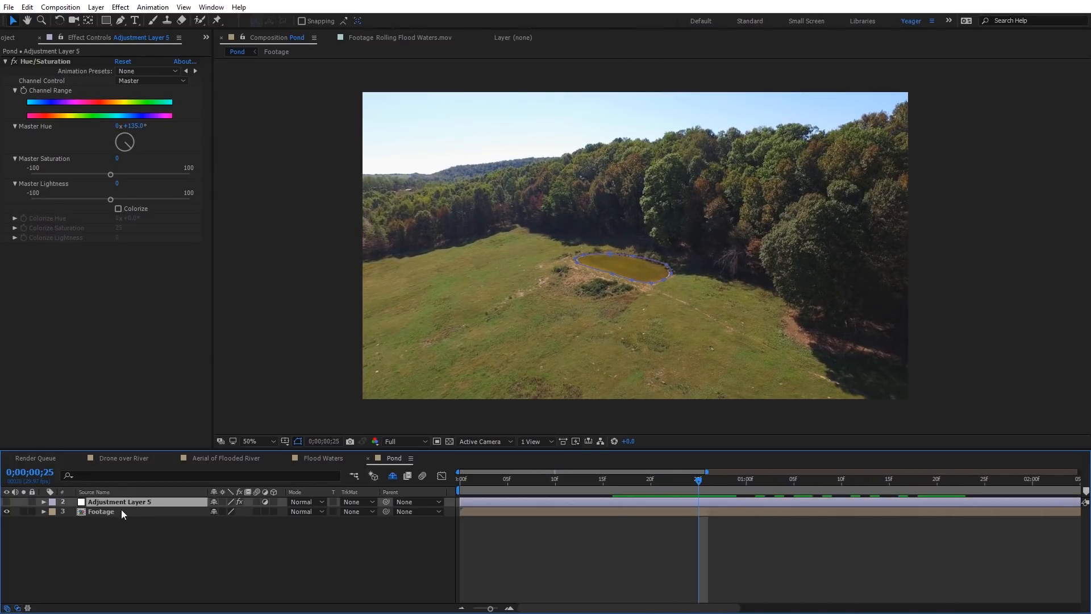
pyautogui.click(250, 441)
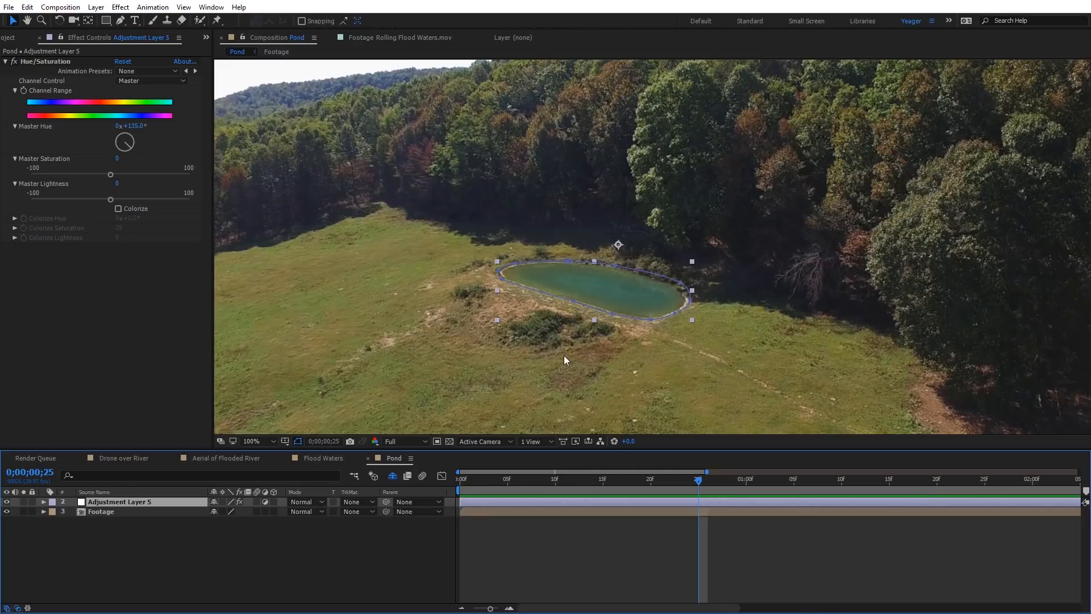
pyautogui.moveTo(588, 272)
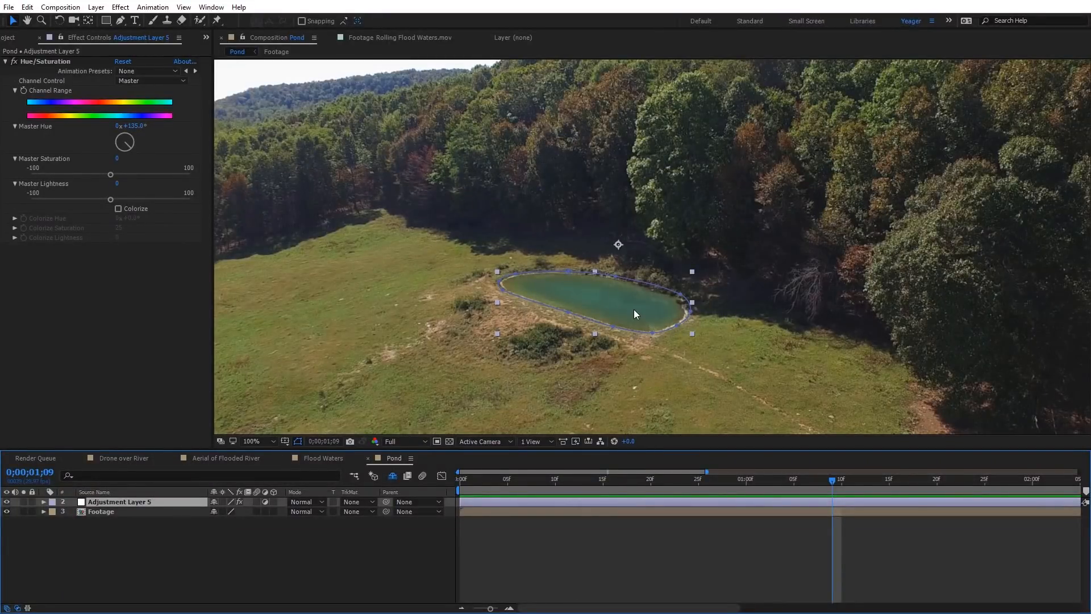
pyautogui.moveTo(20, 62)
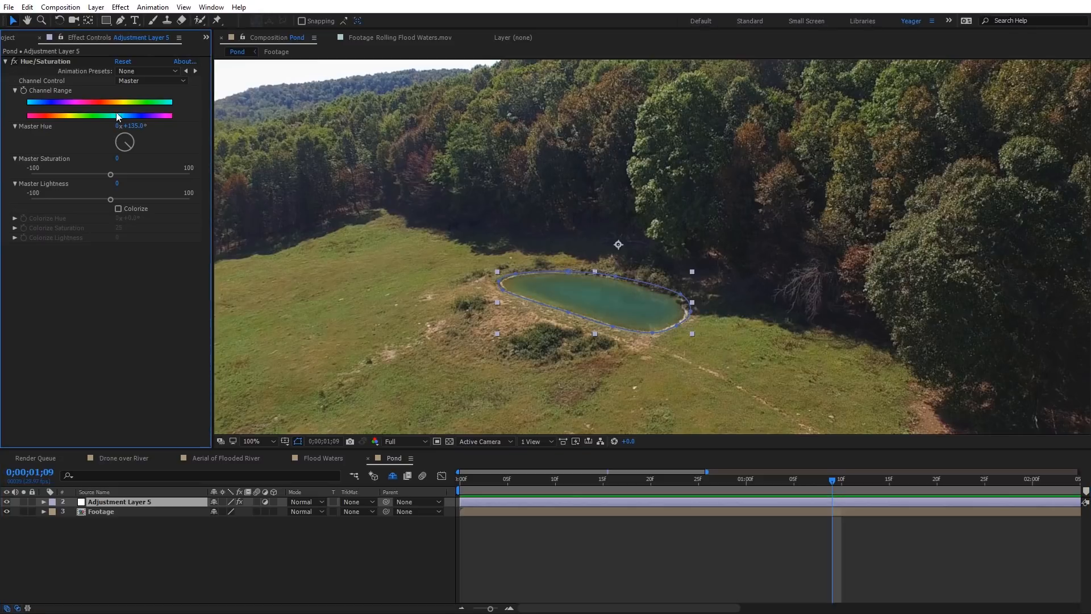
pyautogui.moveTo(125, 136); pyautogui.dragTo(124, 141)
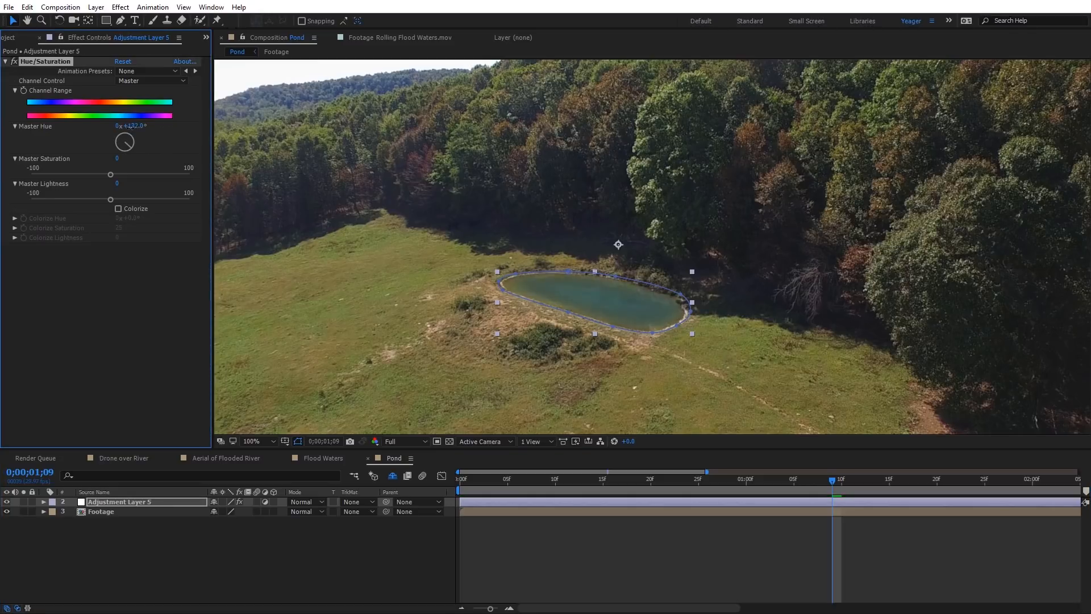
pyautogui.moveTo(124, 141); pyautogui.dragTo(125, 143)
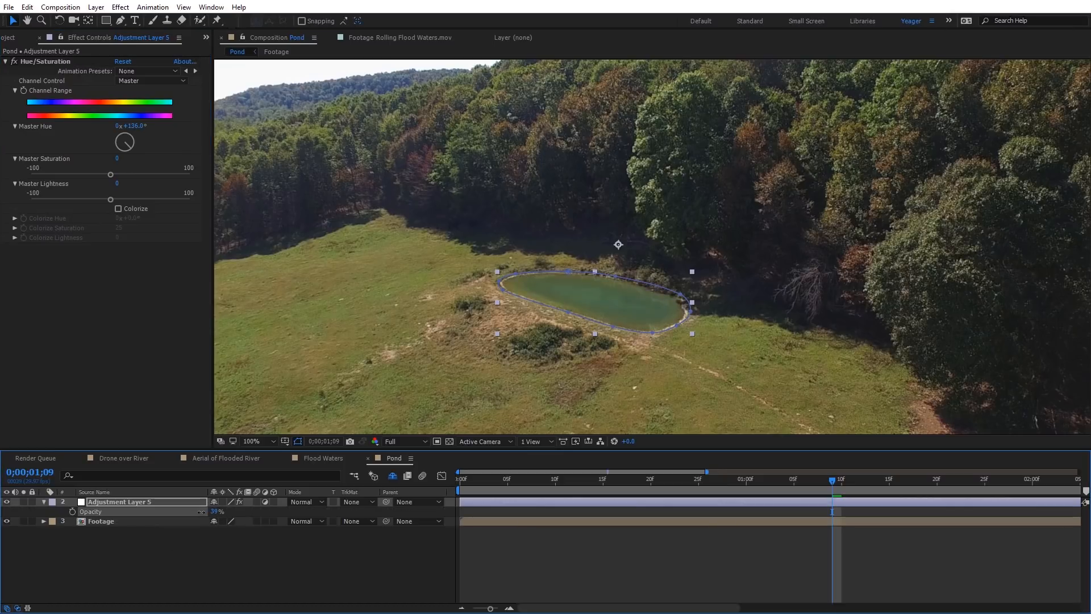
pyautogui.click(253, 441)
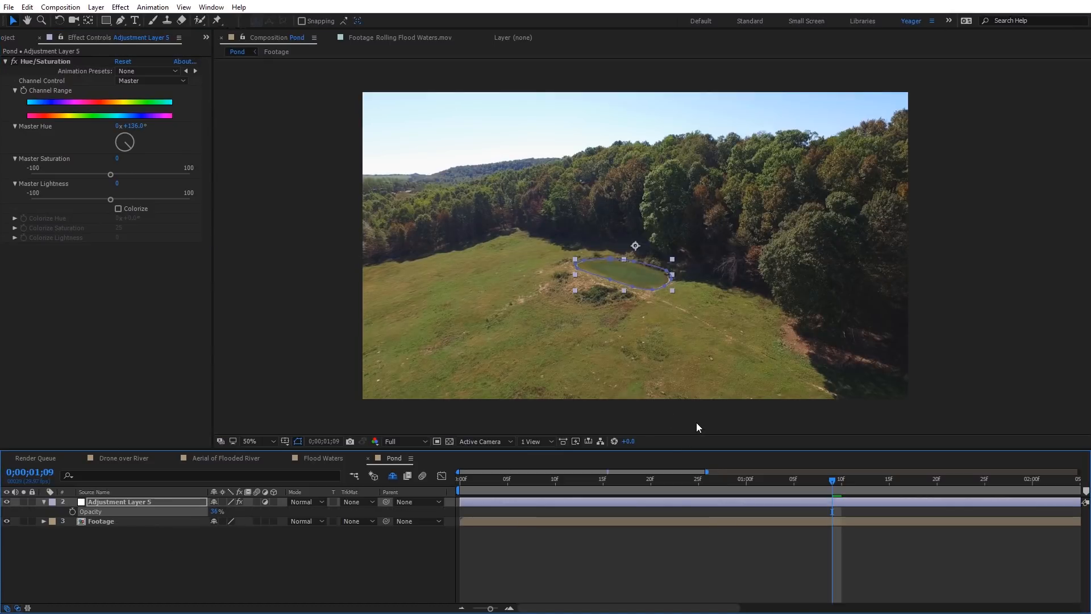
pyautogui.click(101, 522)
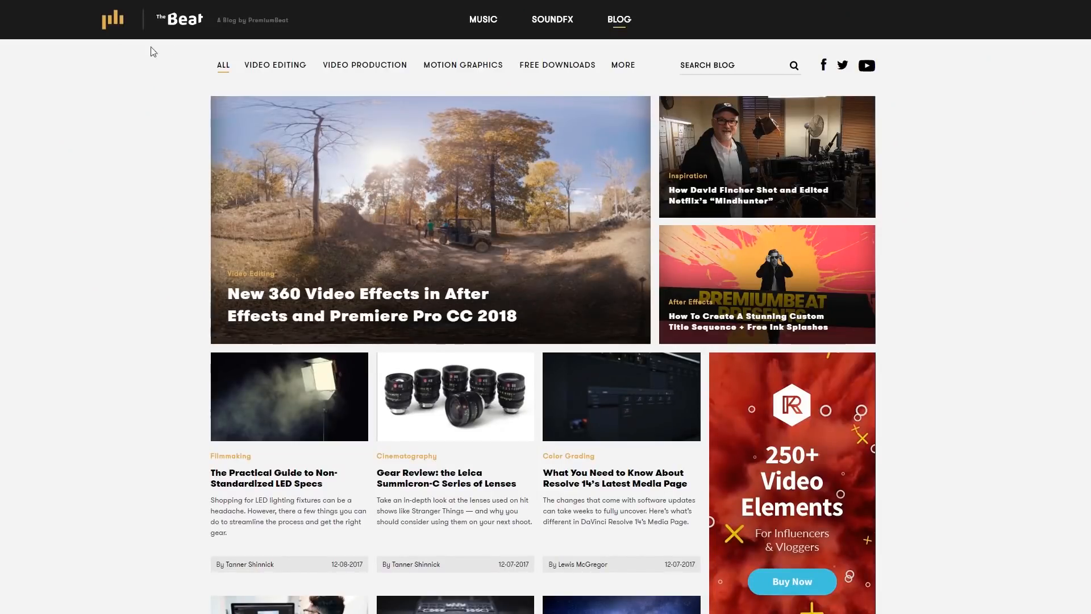
# Go to Video Editing, then Free Downloads, and scroll through the free asset articles.
pyautogui.click(275, 65)
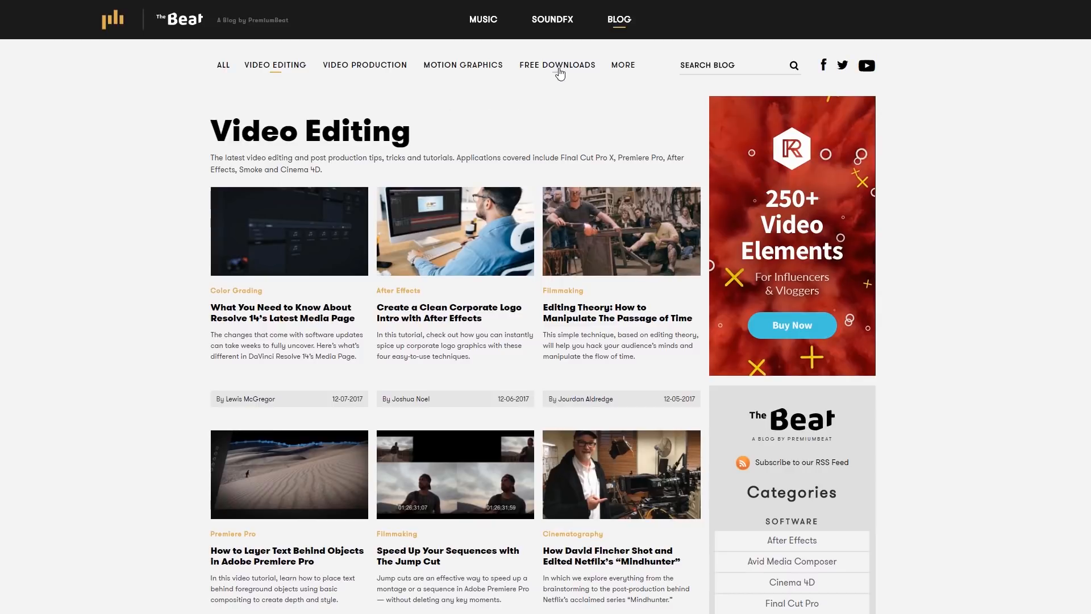
pyautogui.click(557, 64)
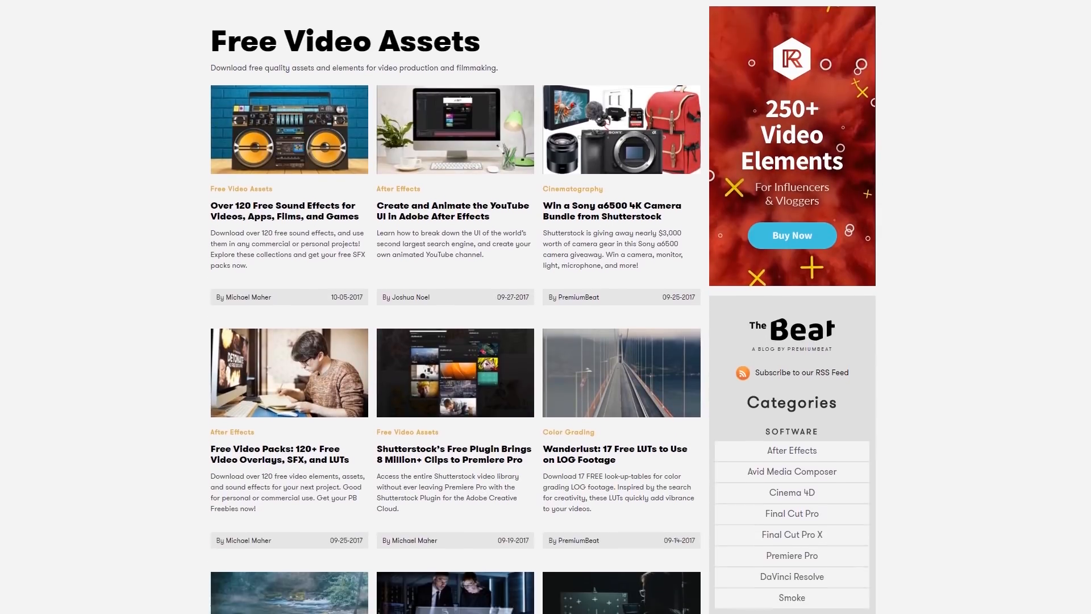
pyautogui.scroll(-3)
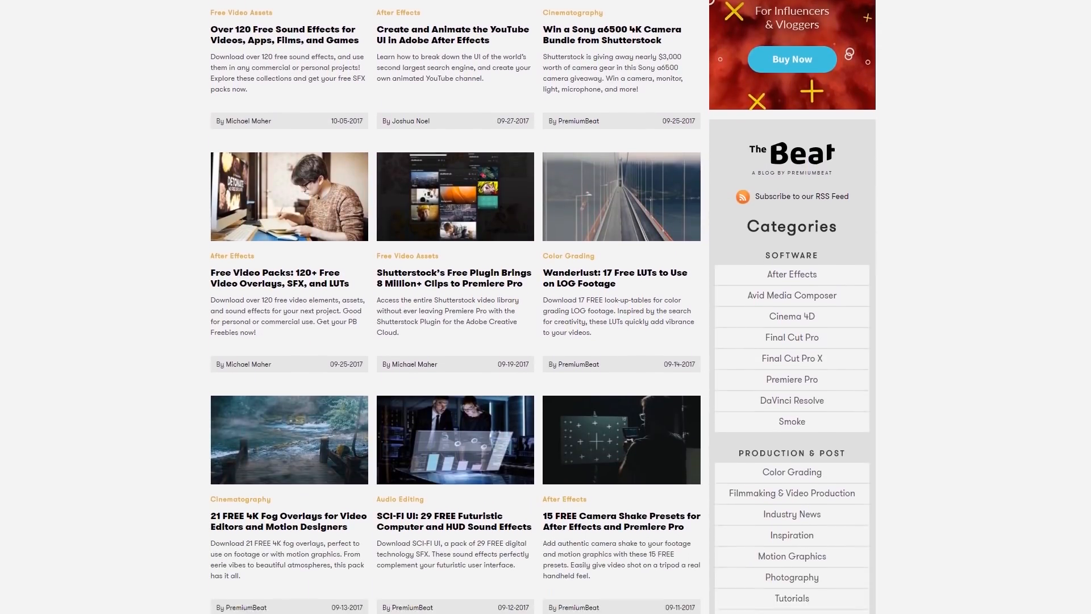
pyautogui.scroll(-3)
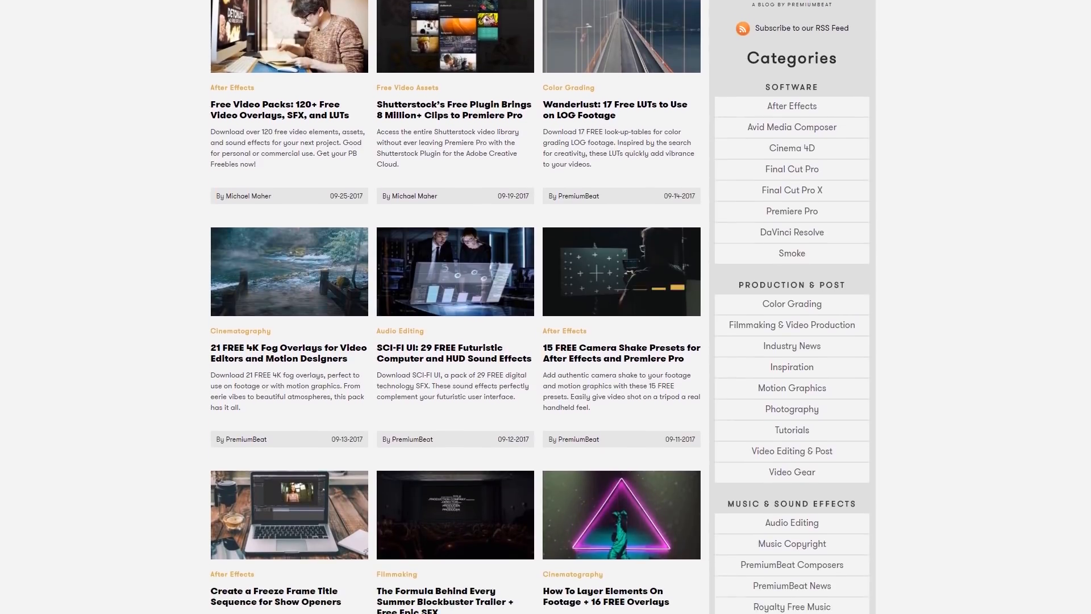